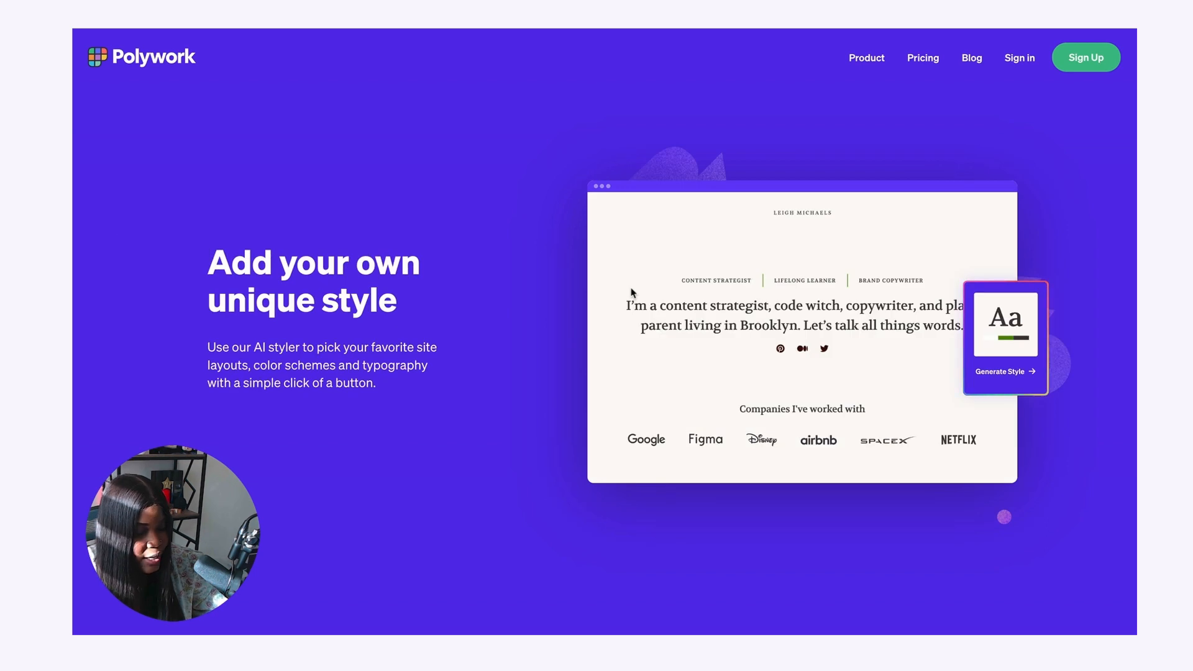
Enter the personal website editor from the Polywork landing page
{"action": "left_click", "coordinate": [1005, 372]}
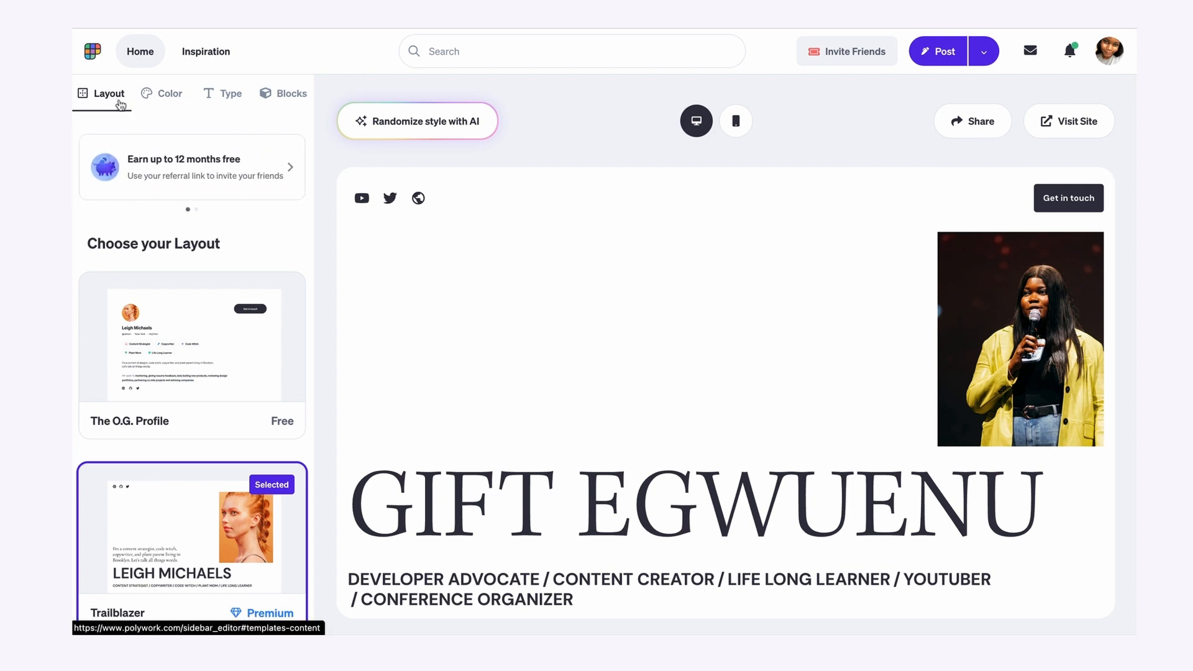
{"action": "mouse_move", "coordinate": [194, 236]}
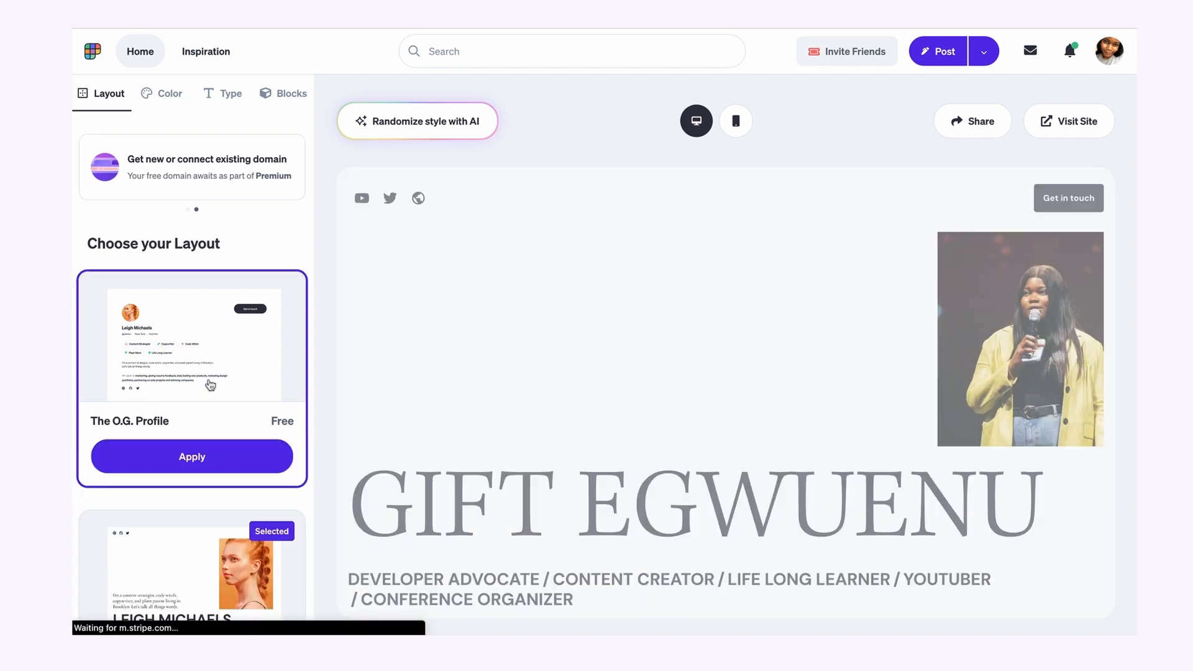
{"action": "left_click", "coordinate": [191, 456]}
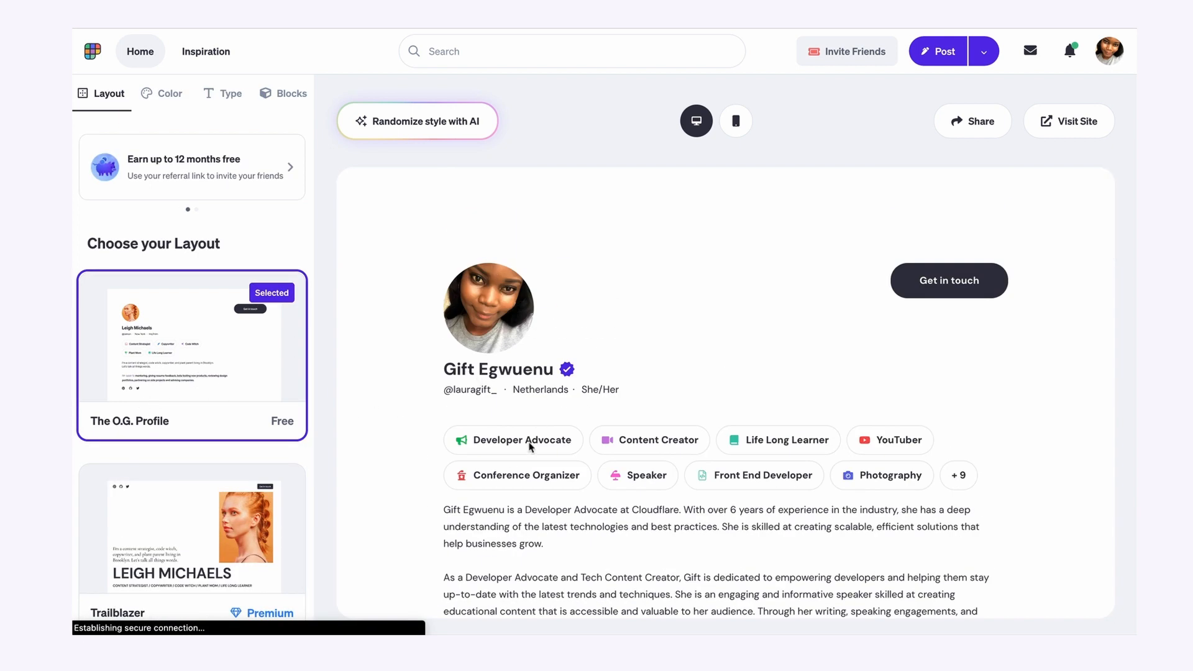
{"action": "scroll", "scroll_direction": "down", "scroll_amount": 3}
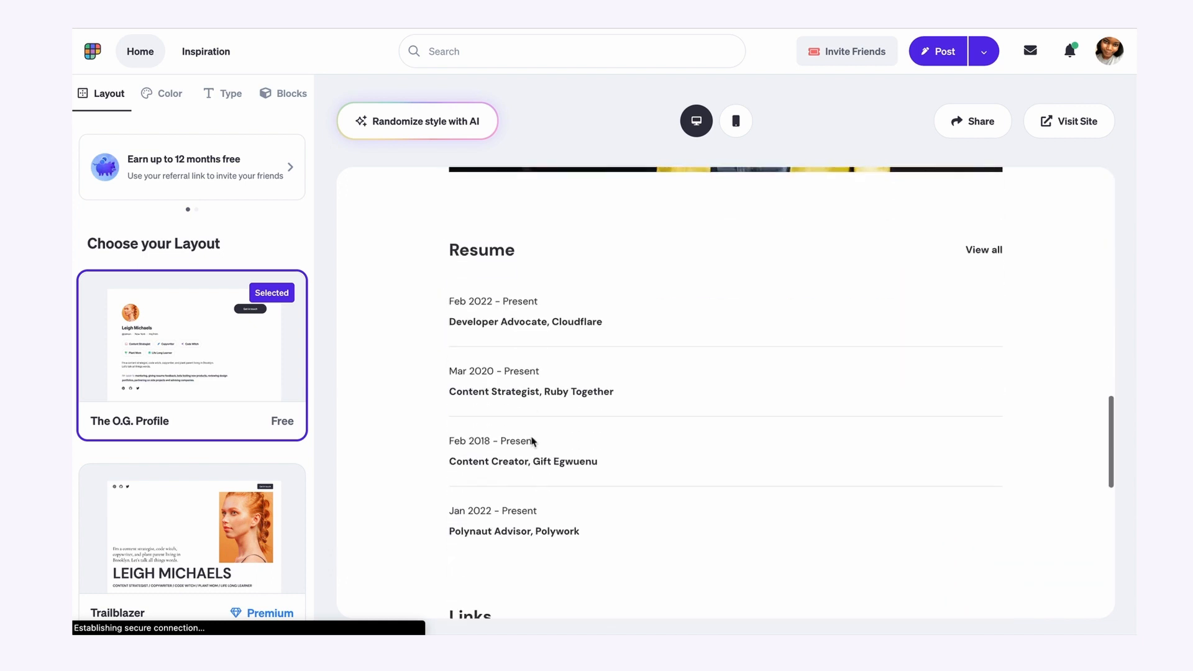
{"action": "scroll", "scroll_direction": "down", "scroll_amount": 3}
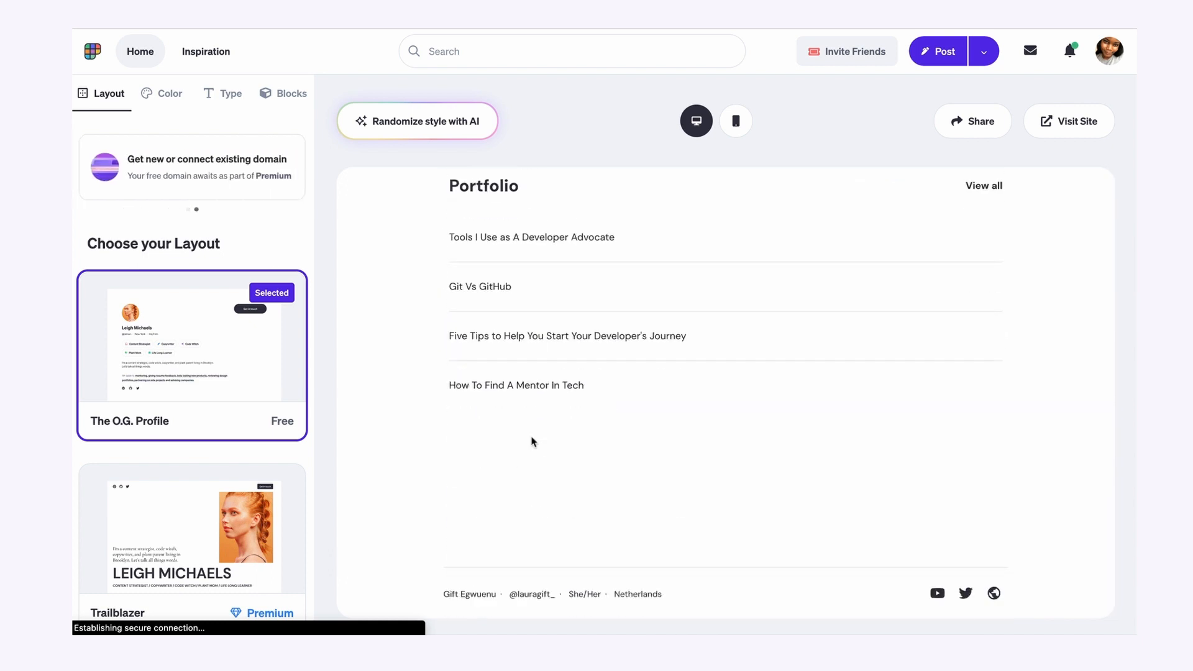
{"action": "scroll", "scroll_direction": "down", "scroll_amount": 3}
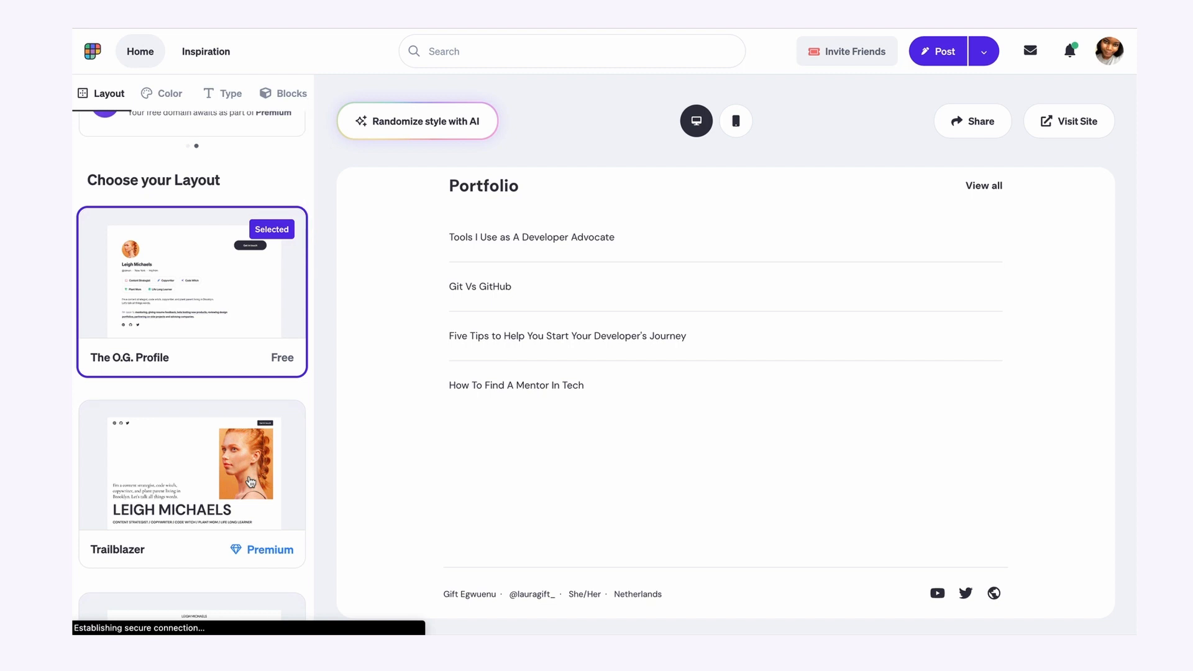
{"action": "scroll", "scroll_direction": "down", "scroll_amount": 3}
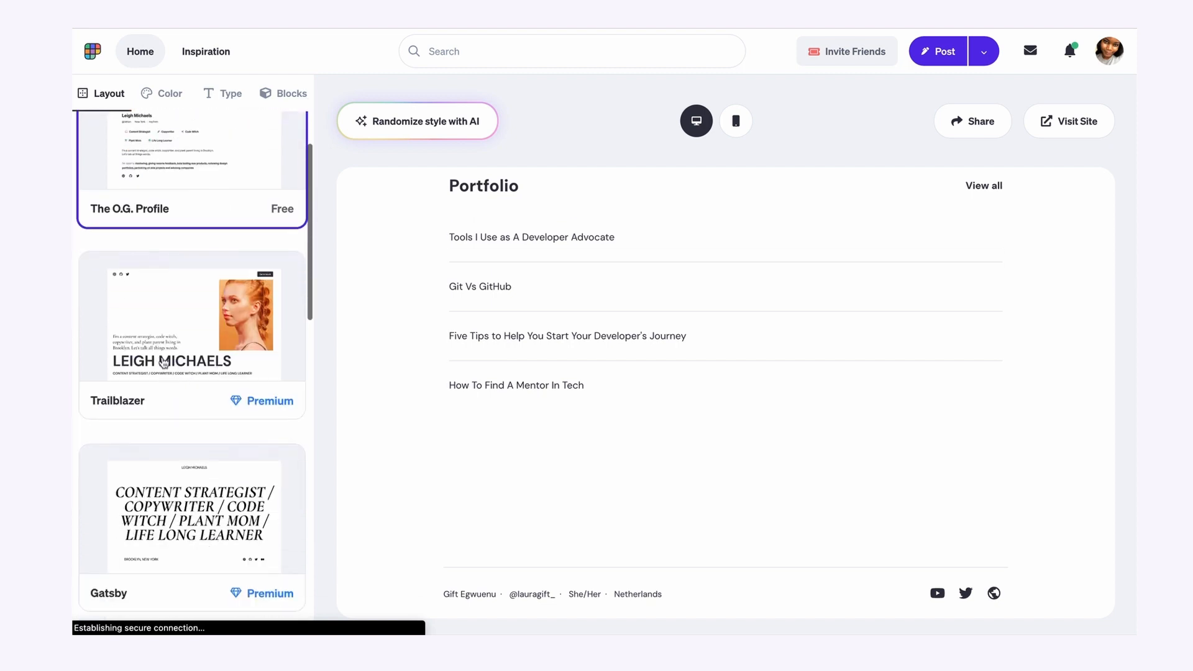
{"action": "left_click", "coordinate": [192, 334]}
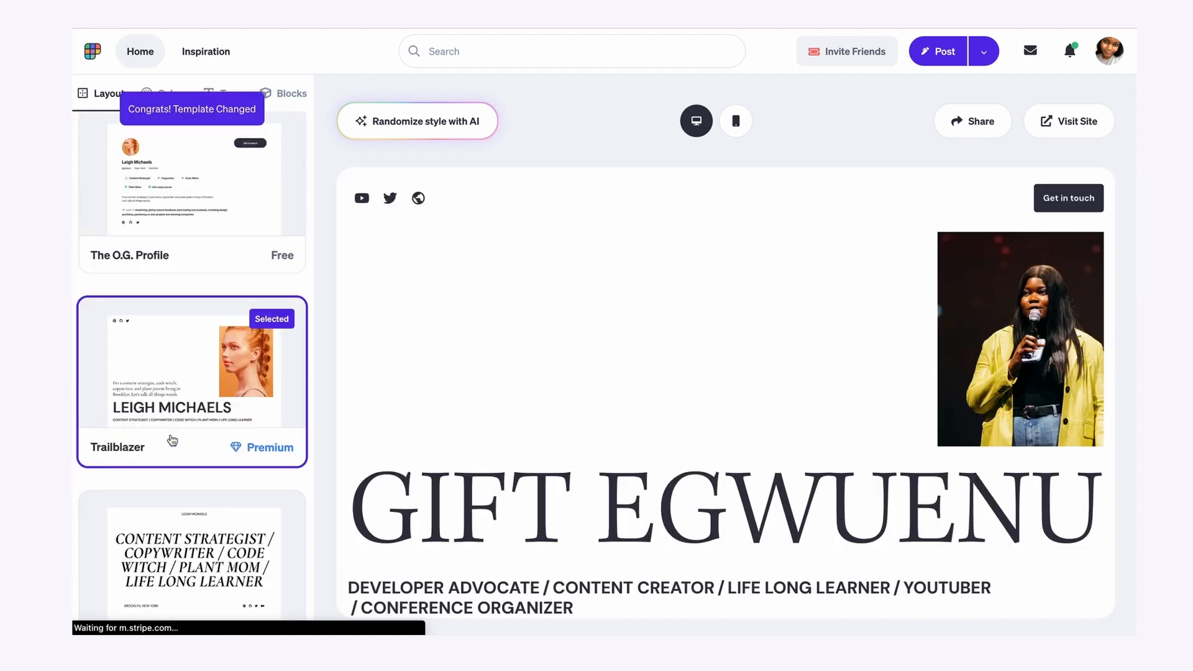
{"action": "scroll", "scroll_direction": "down", "scroll_amount": 3}
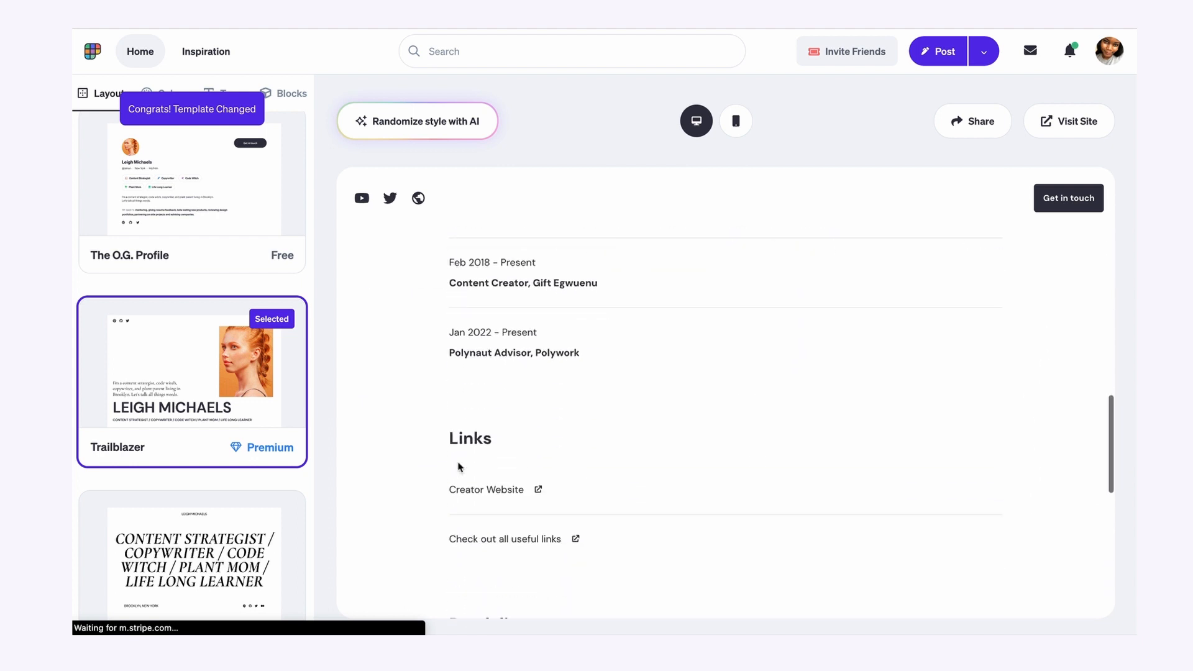
{"action": "scroll", "scroll_direction": "down", "scroll_amount": 3}
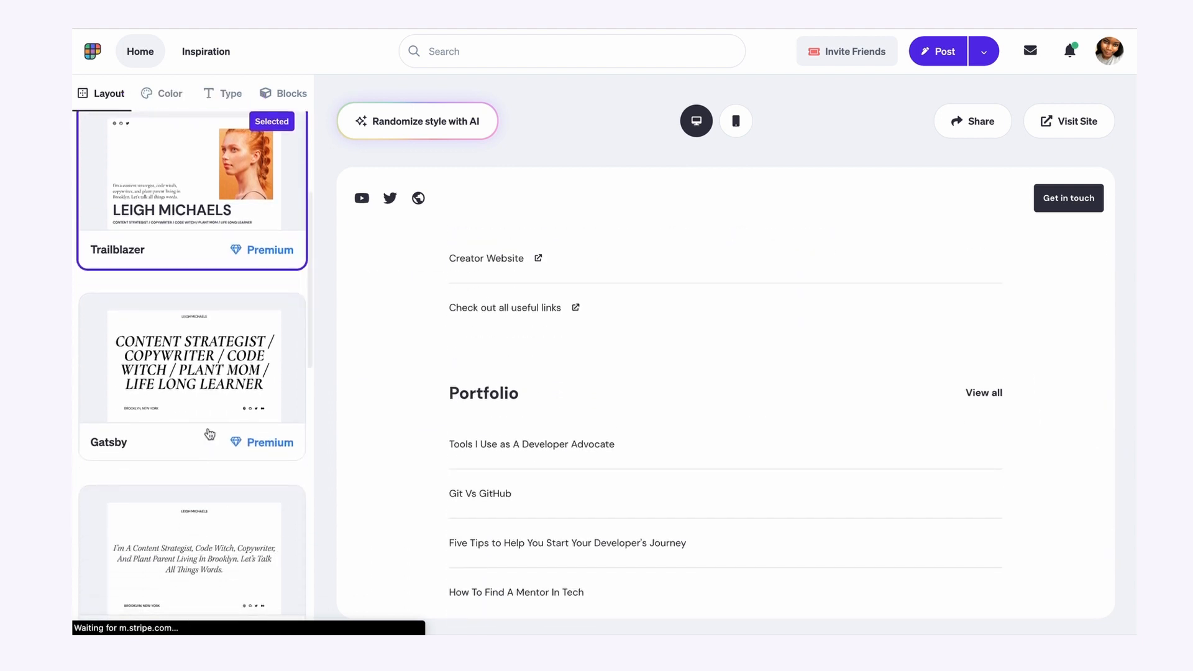
{"action": "scroll", "scroll_direction": "down", "scroll_amount": 3}
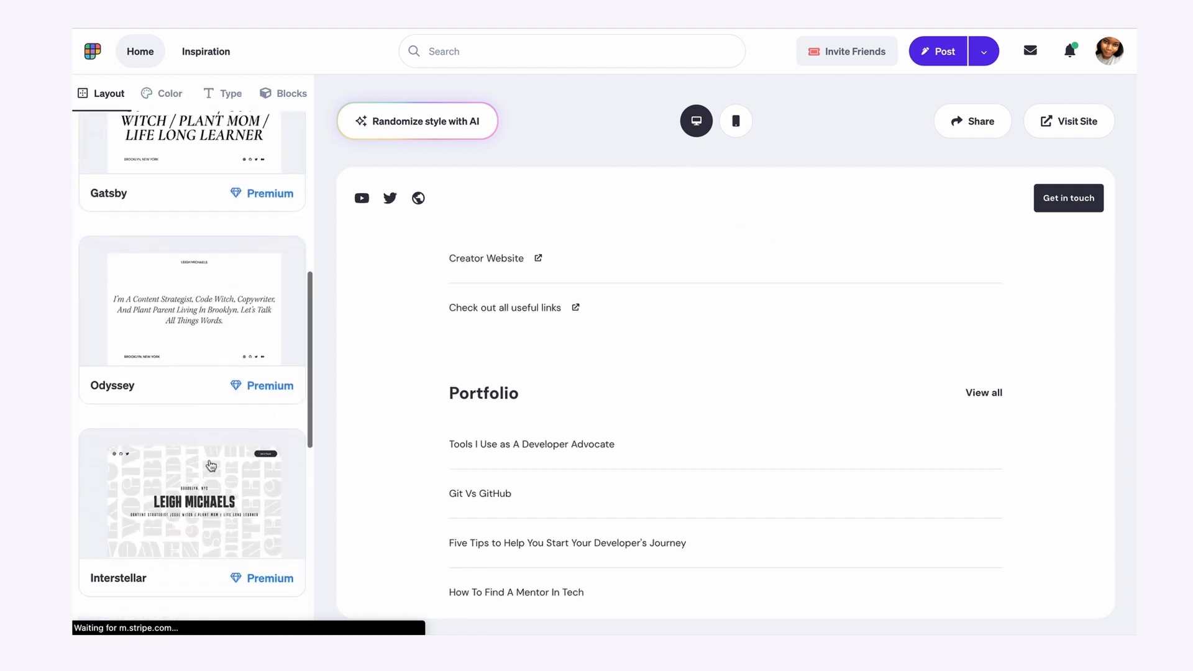
{"action": "scroll", "scroll_direction": "down", "scroll_amount": 3}
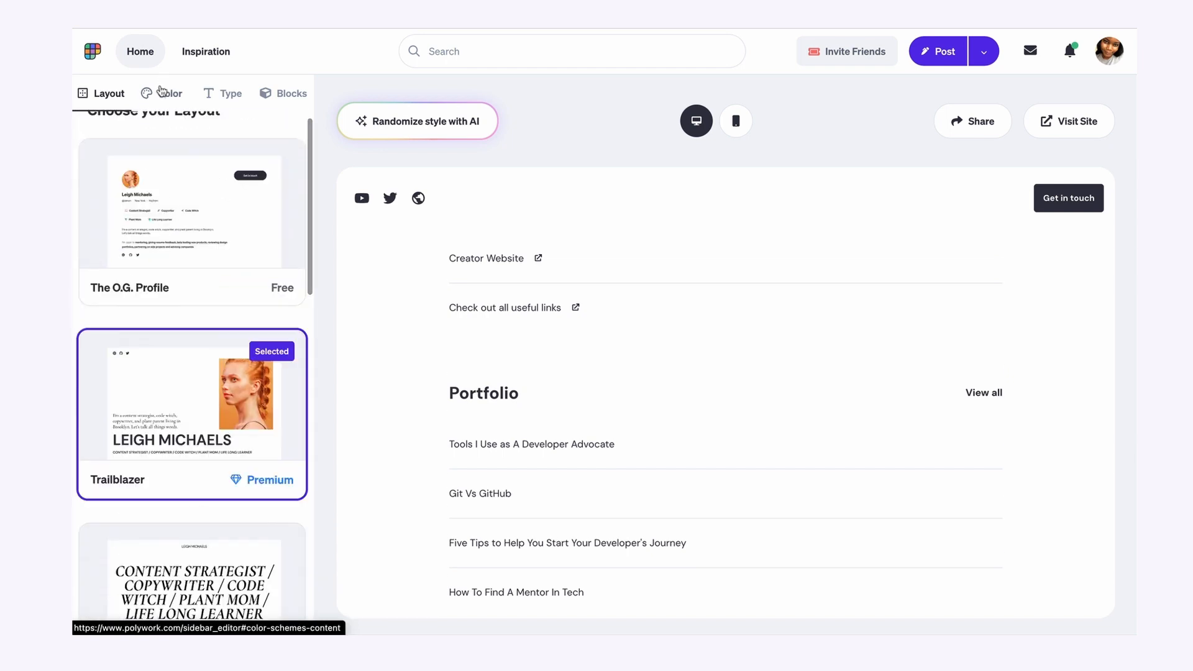
Preview colour palettes down to Strawberry Field, then move on to typography
{"action": "left_click", "coordinate": [170, 93]}
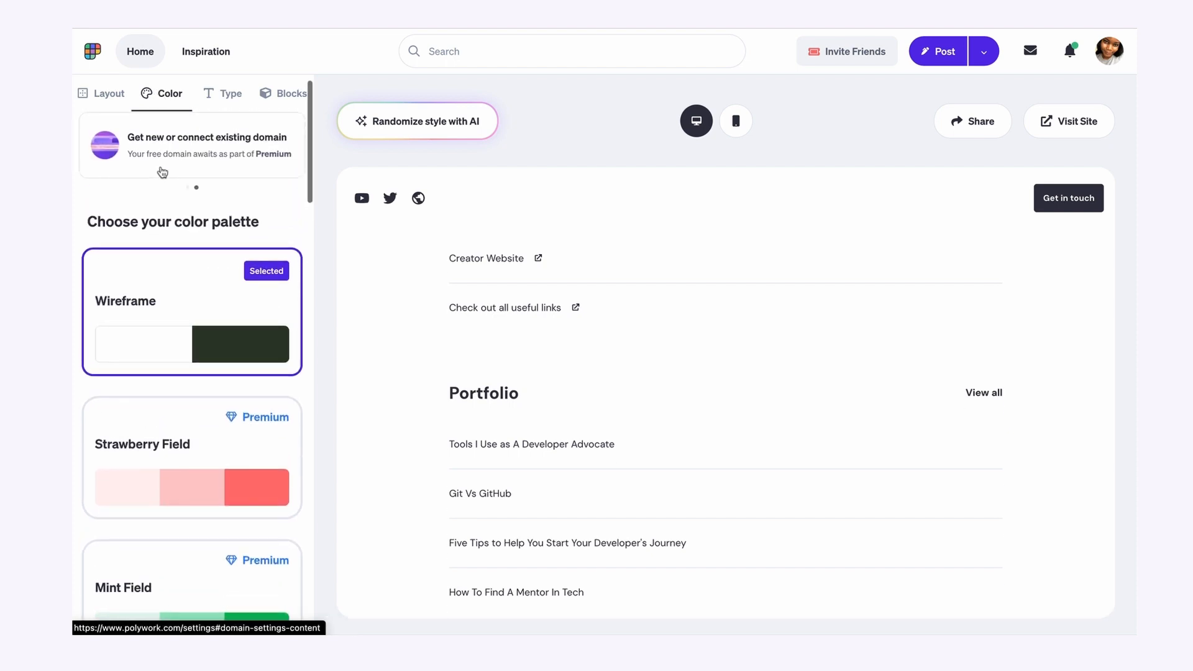
{"action": "scroll", "scroll_direction": "down", "scroll_amount": 3}
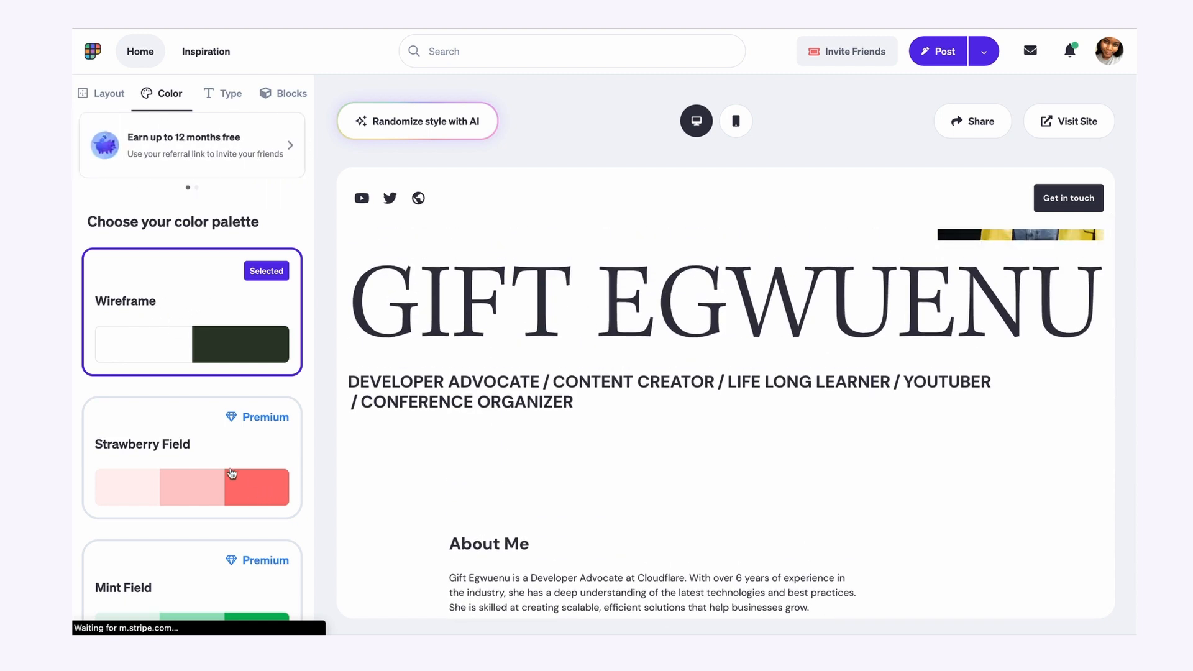
{"action": "scroll", "scroll_direction": "down", "scroll_amount": 3}
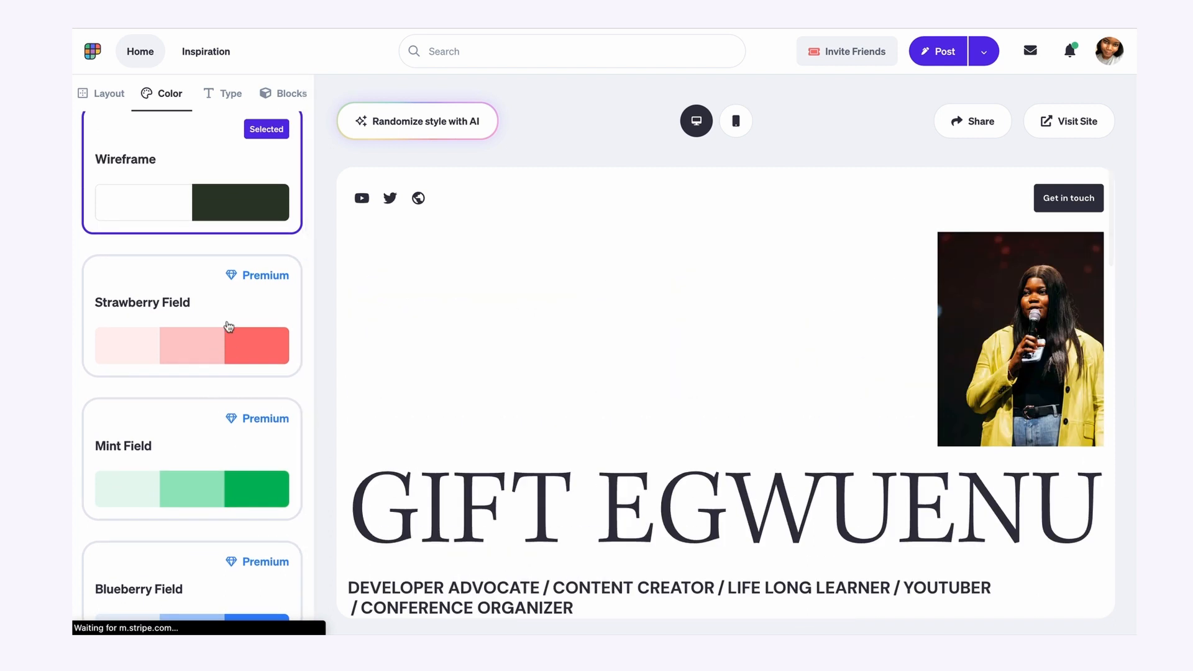
{"action": "mouse_move", "coordinate": [205, 312]}
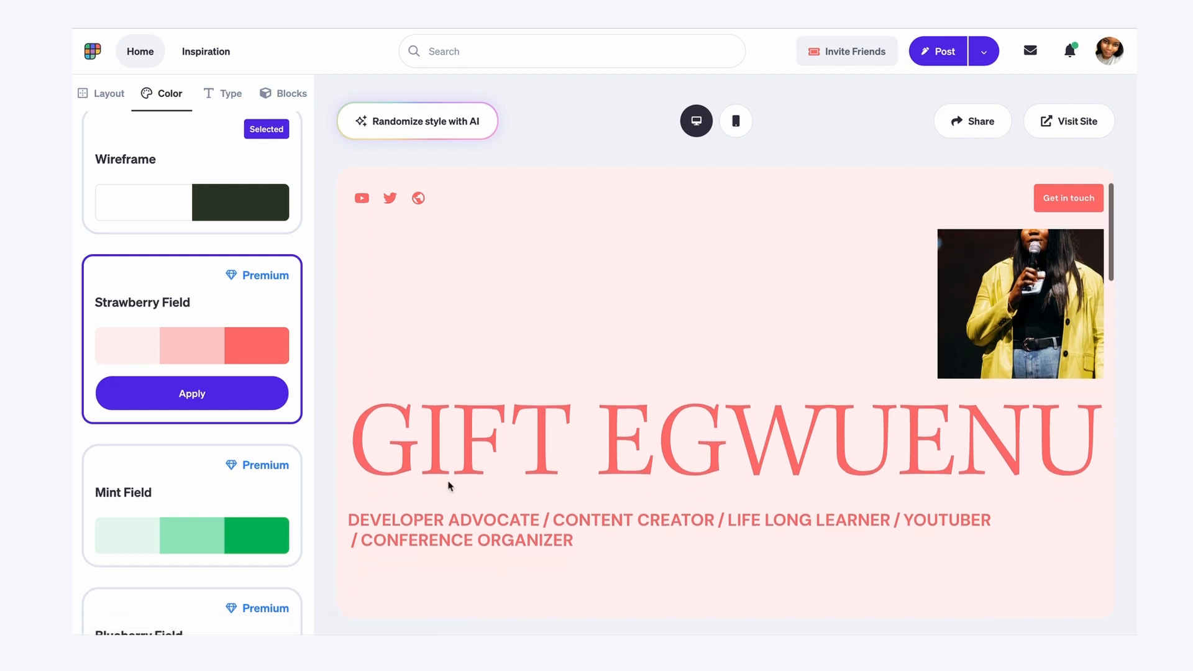
{"action": "scroll", "scroll_direction": "down", "scroll_amount": 3}
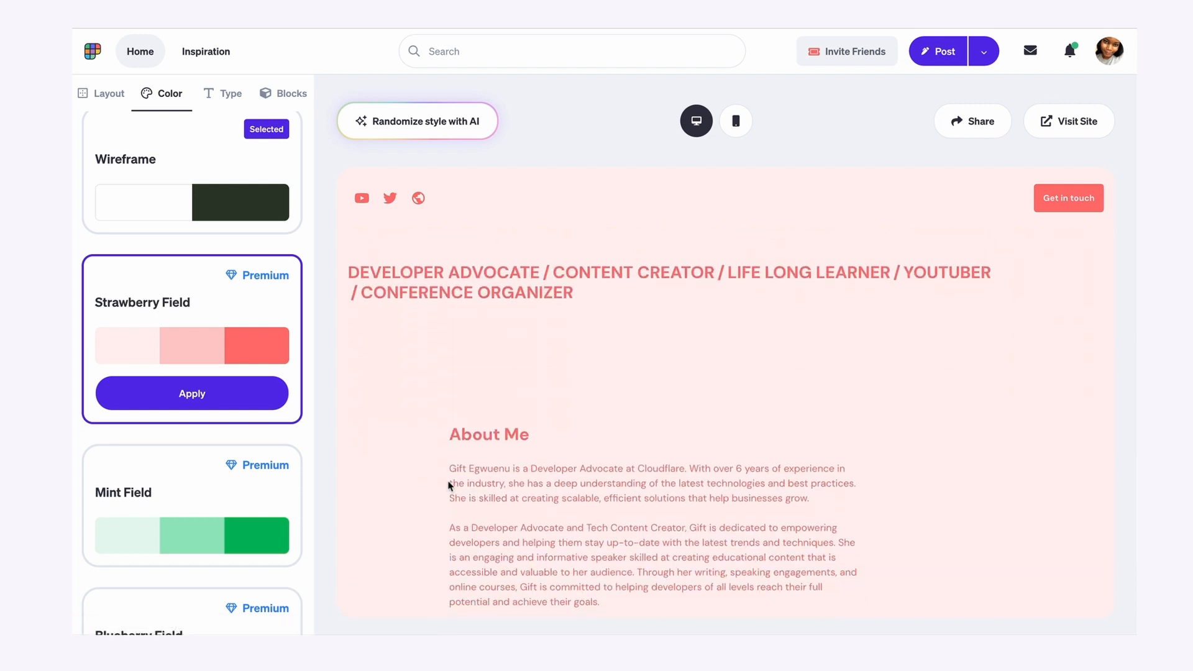
{"action": "left_click", "coordinate": [230, 93]}
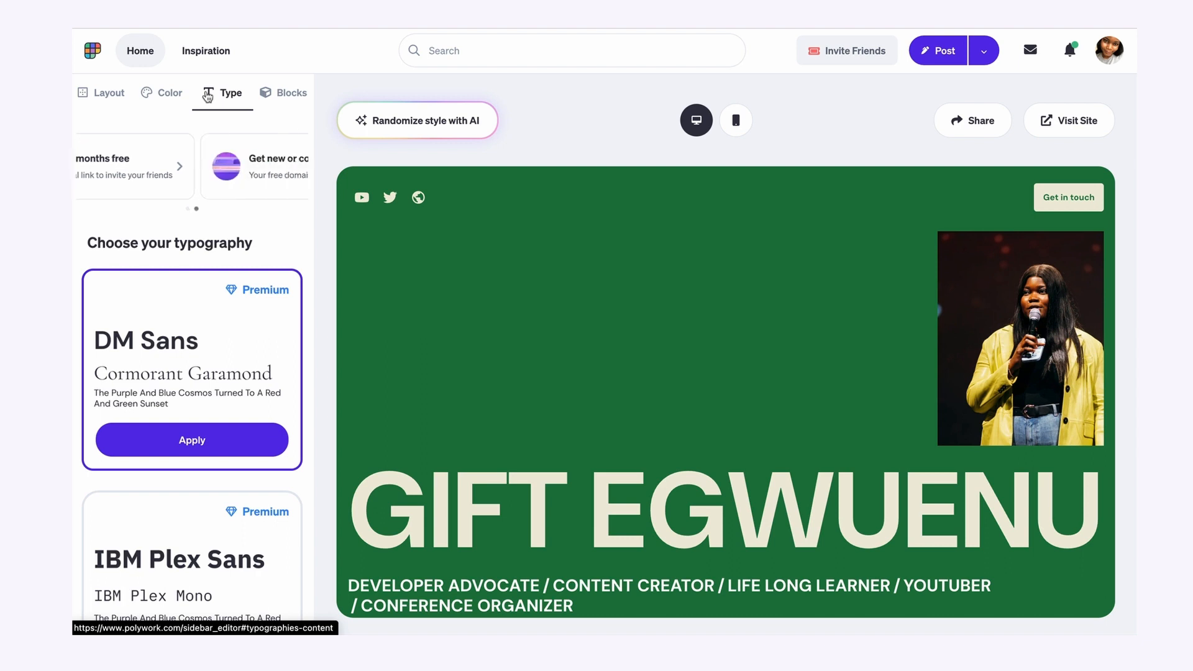
Preview the DM Sans pairing, then switch to the Futura / Crimson Text pairing
{"action": "left_click", "coordinate": [179, 165]}
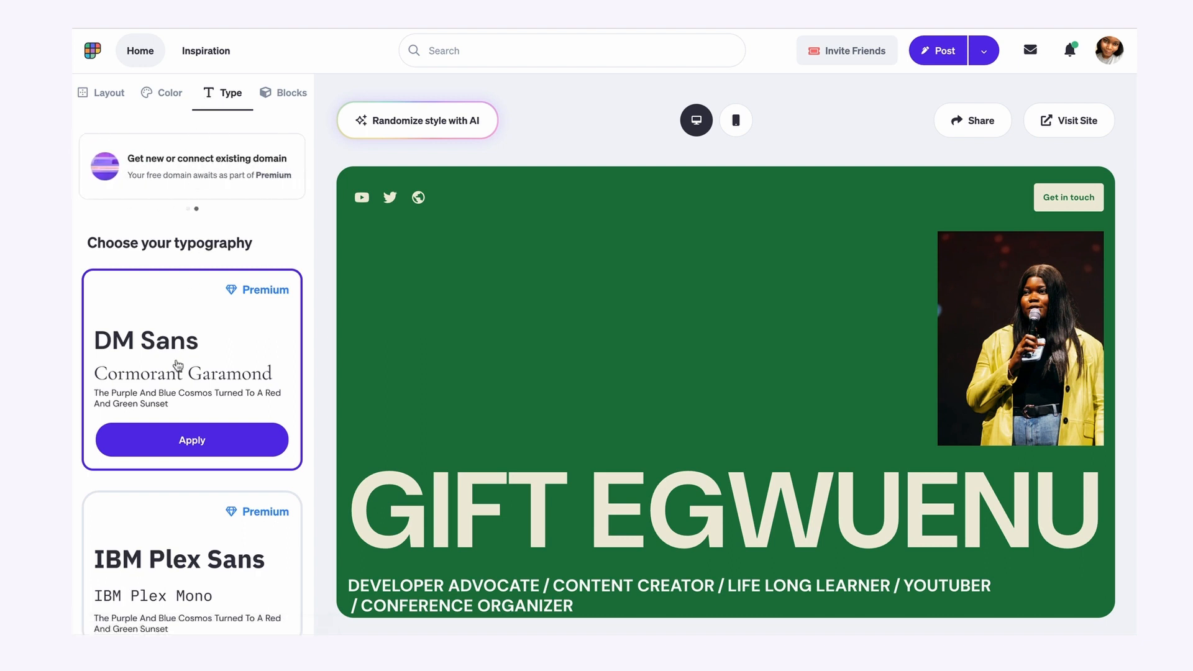
{"action": "scroll", "scroll_direction": "down", "scroll_amount": 3}
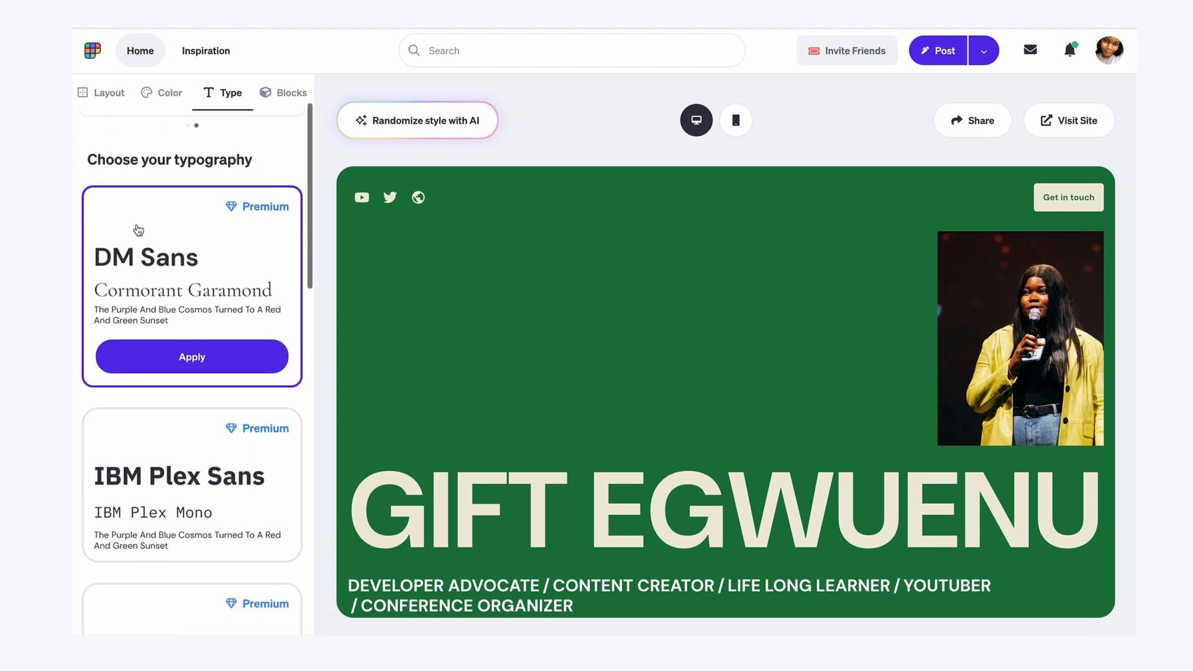
{"action": "scroll", "scroll_direction": "down", "scroll_amount": 3}
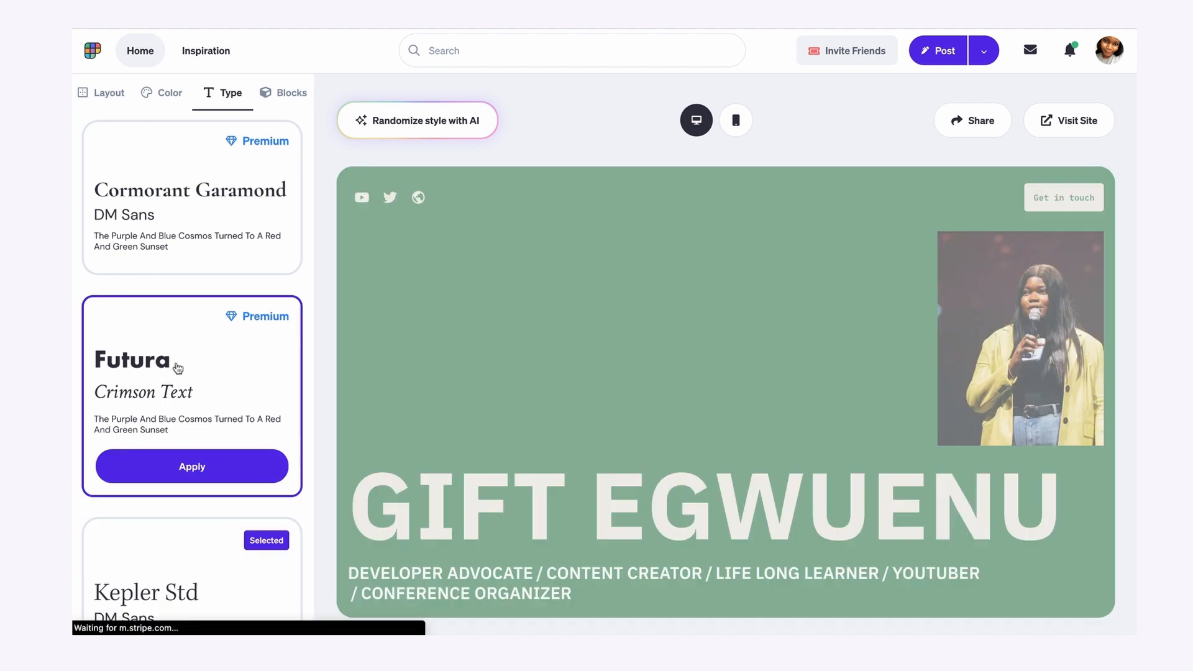
{"action": "left_click", "coordinate": [290, 92]}
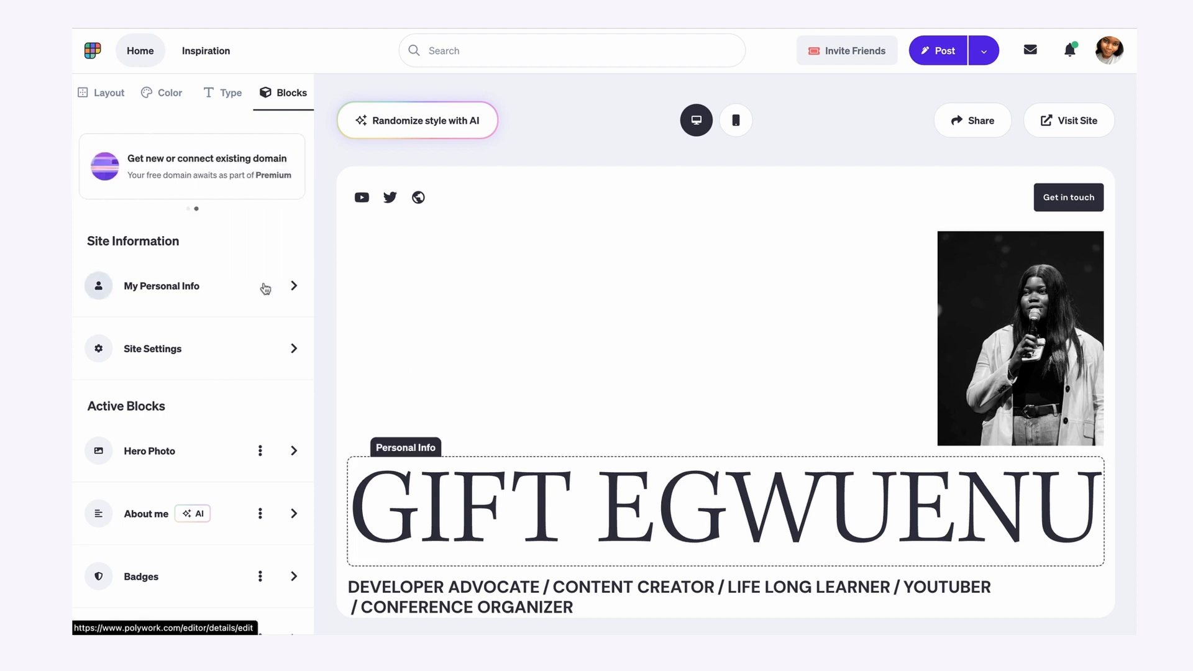
Review the site settings with domain details and the active blocks down to Badges and Resume
{"action": "left_click", "coordinate": [162, 286]}
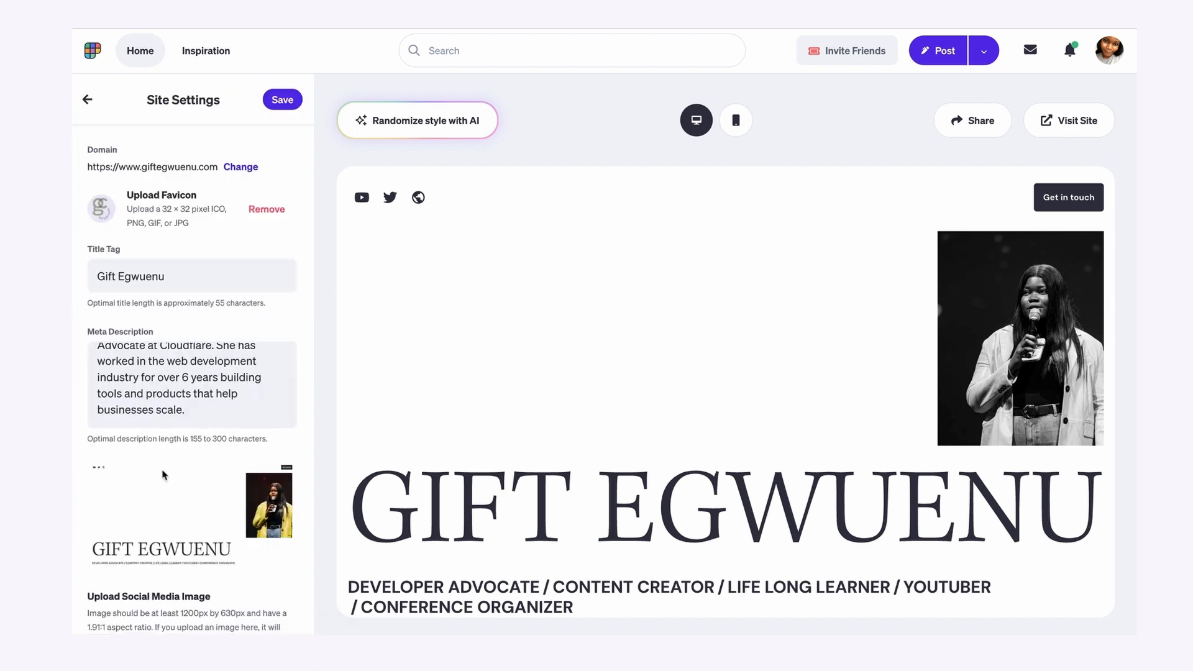
{"action": "scroll", "scroll_direction": "down", "scroll_amount": 3}
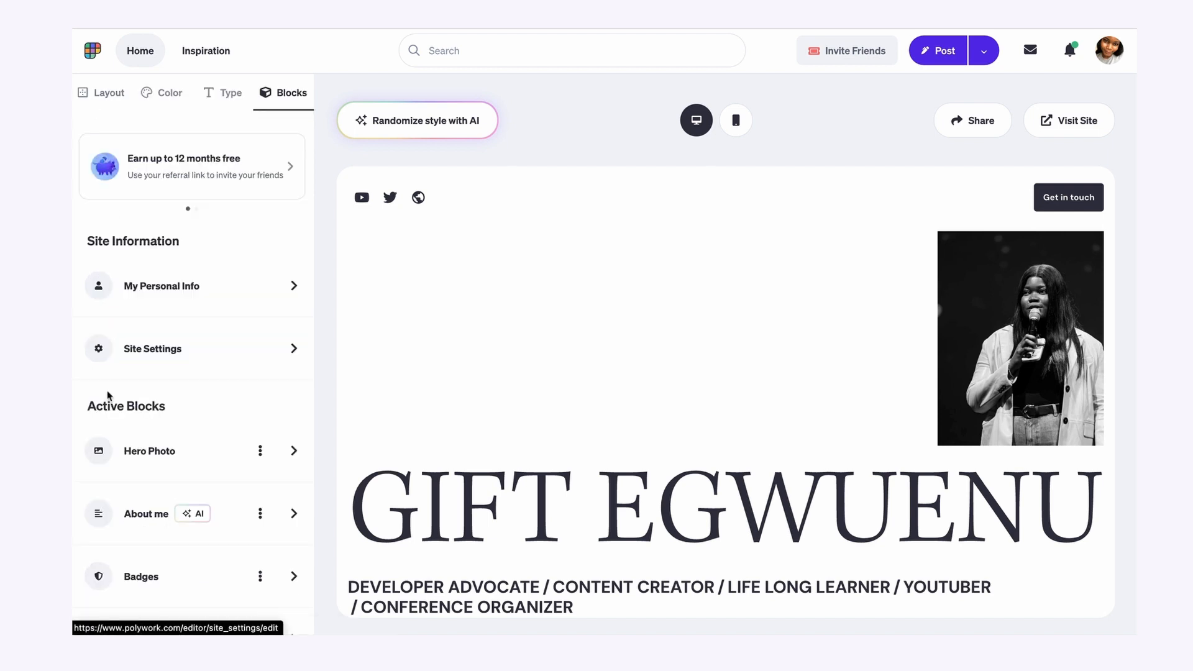
{"action": "scroll", "scroll_direction": "down", "scroll_amount": 3}
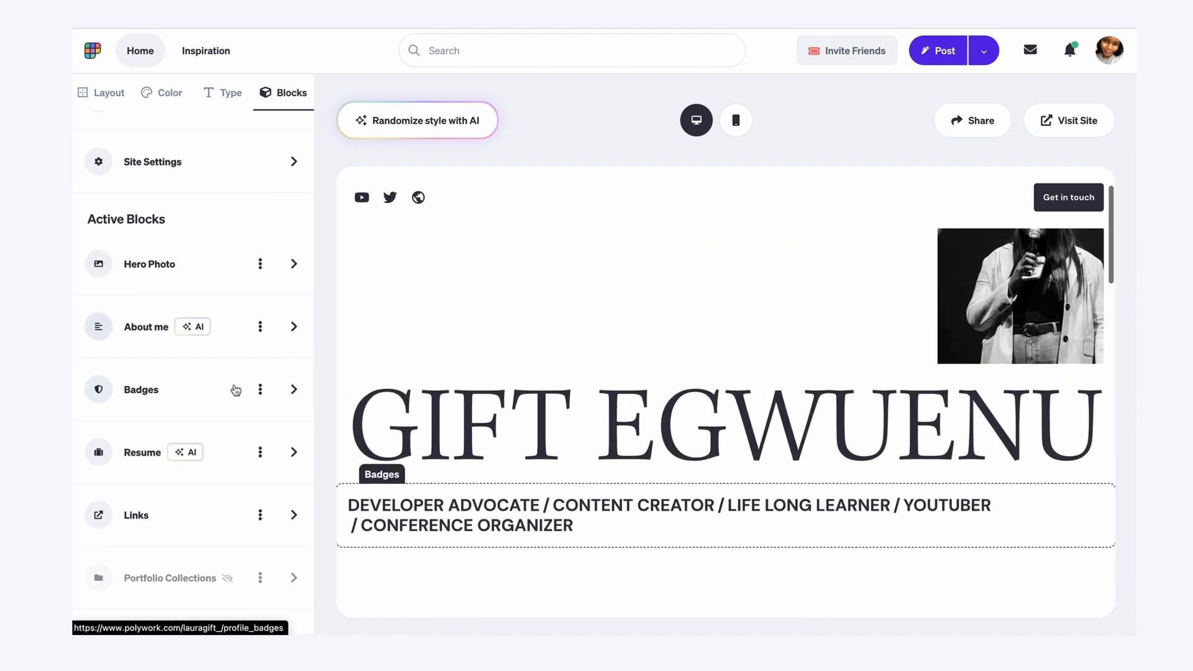
Bring the Resume block into view and start editing its positions
{"action": "left_click", "coordinate": [147, 327]}
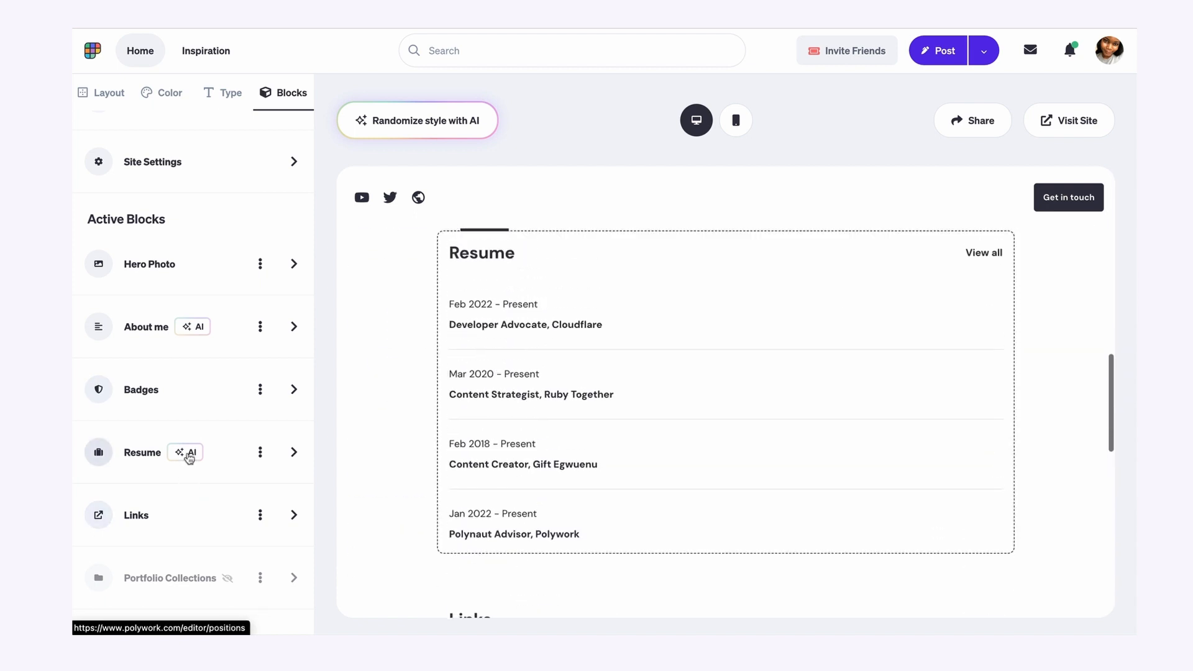
{"action": "scroll", "scroll_direction": "down", "scroll_amount": 3}
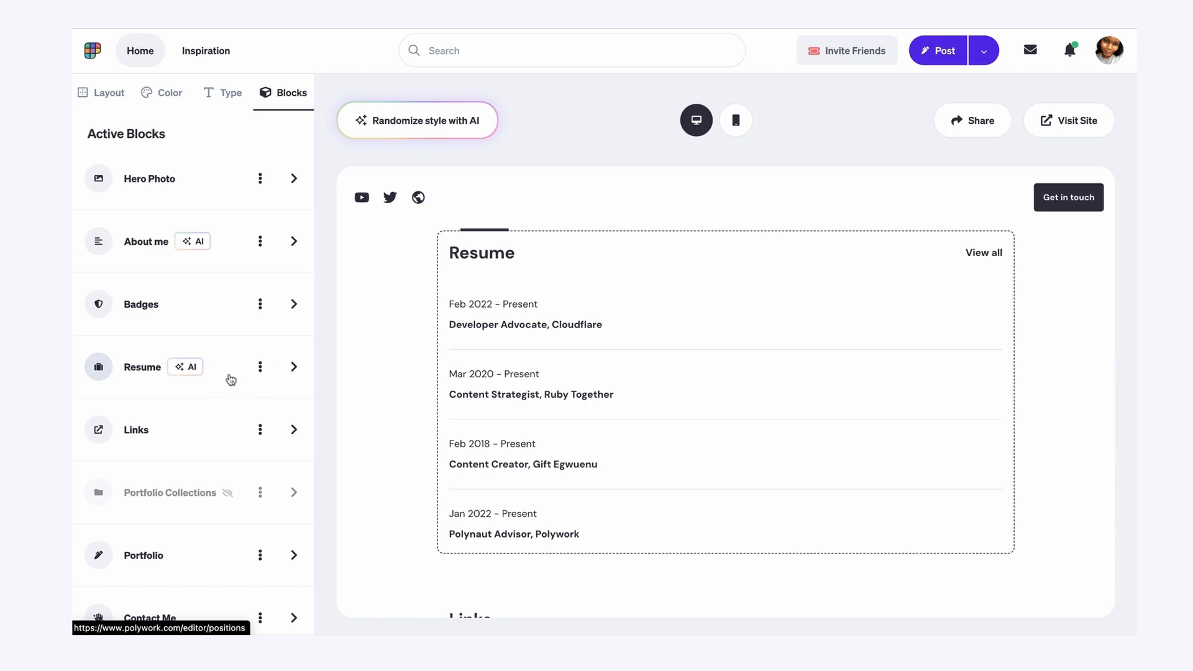
{"action": "left_click", "coordinate": [142, 367]}
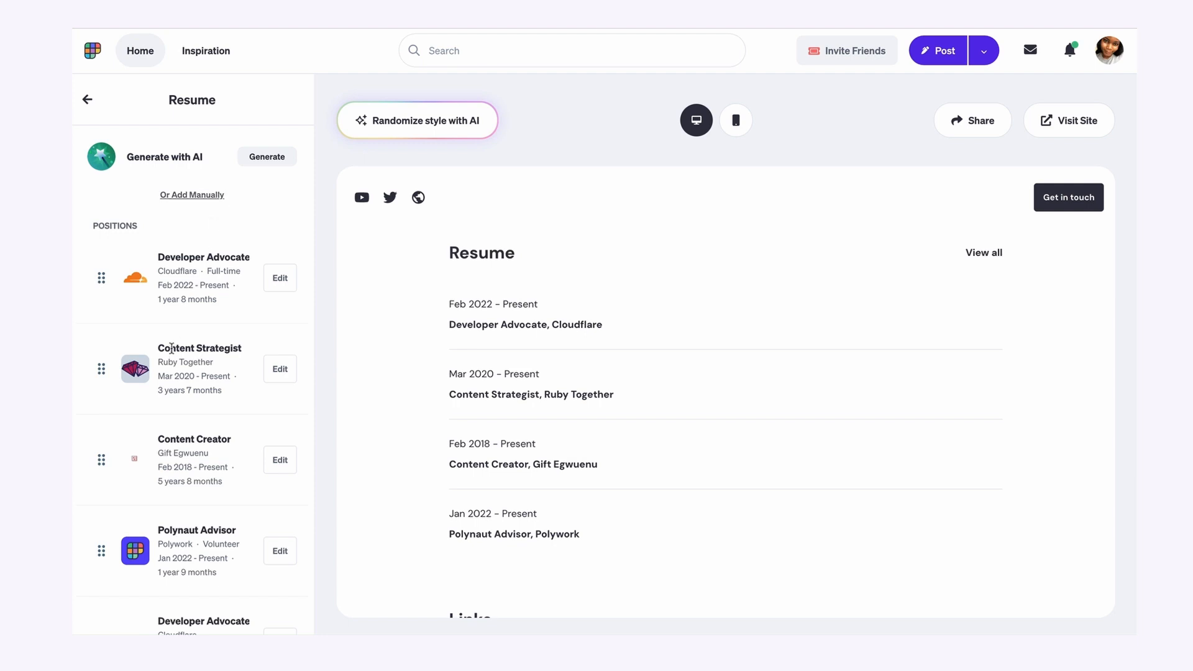
Generate resume positions with AI from the LinkedIn profile URL and review the imported roles
{"action": "left_click", "coordinate": [191, 195]}
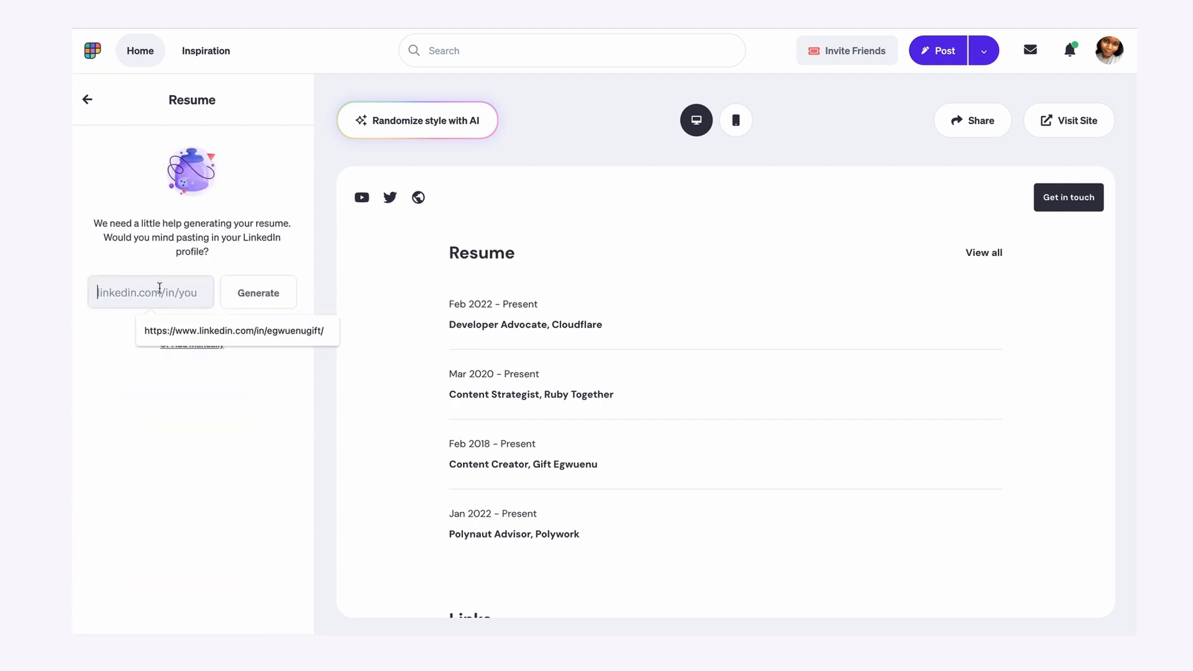
{"action": "left_click", "coordinate": [236, 331]}
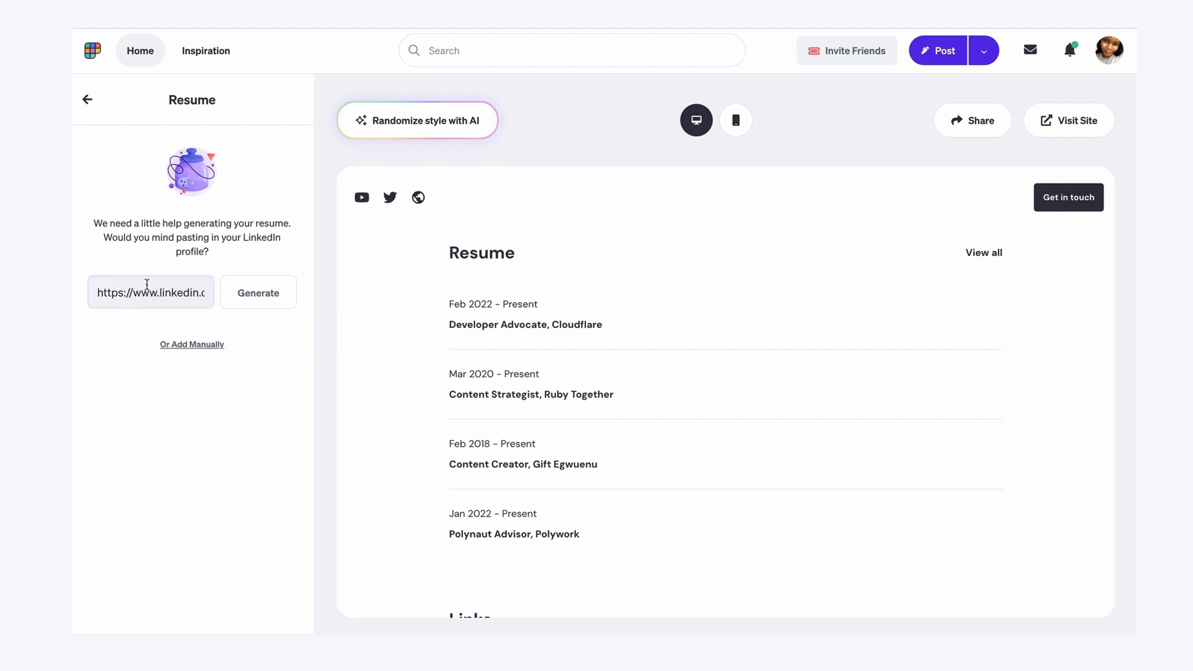
{"action": "left_click", "coordinate": [259, 292]}
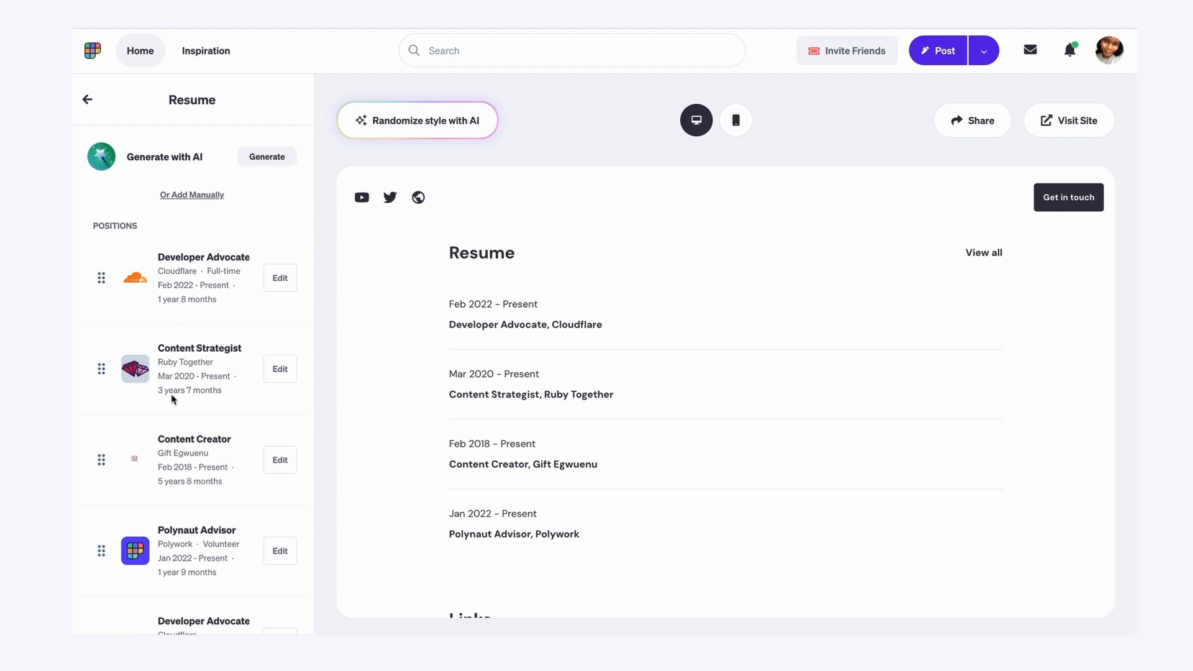
{"action": "scroll", "scroll_direction": "down", "scroll_amount": 3}
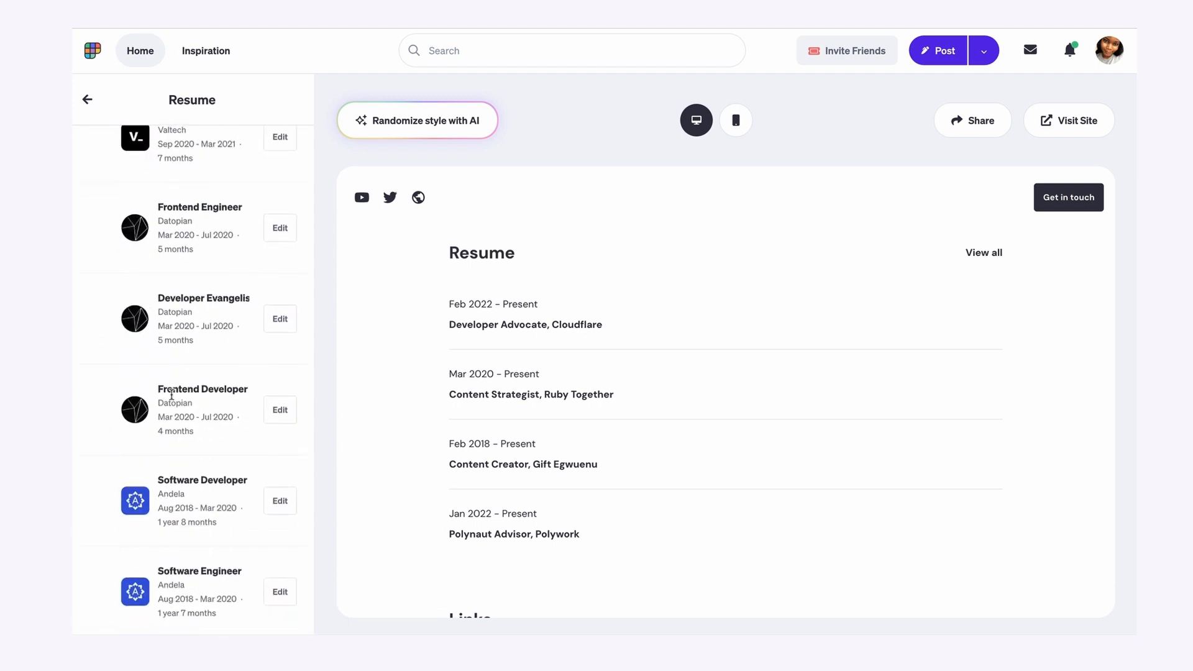
{"action": "scroll", "scroll_direction": "down", "scroll_amount": 3}
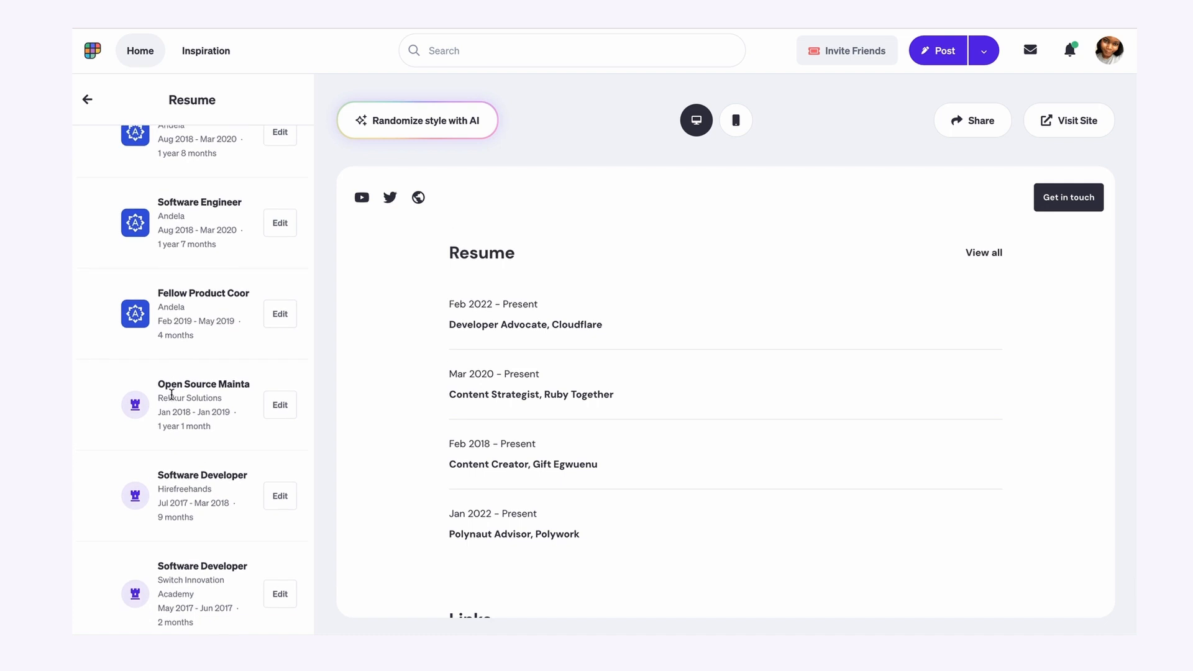
{"action": "scroll", "scroll_direction": "down", "scroll_amount": 3}
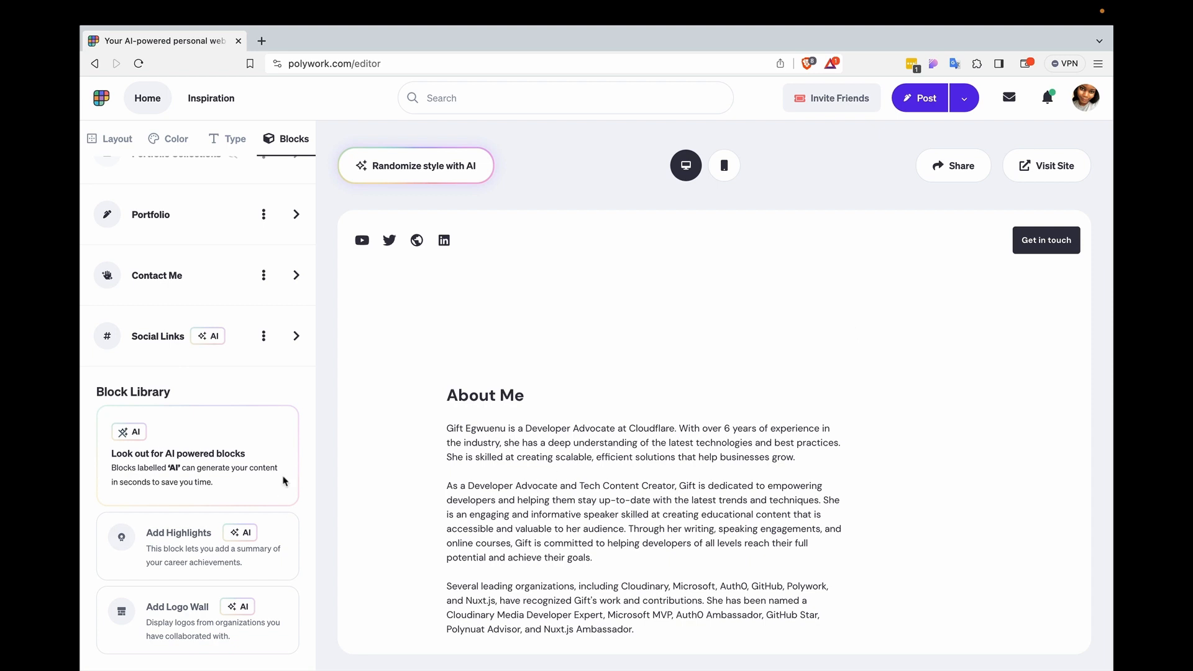
{"action": "mouse_move", "coordinate": [215, 456]}
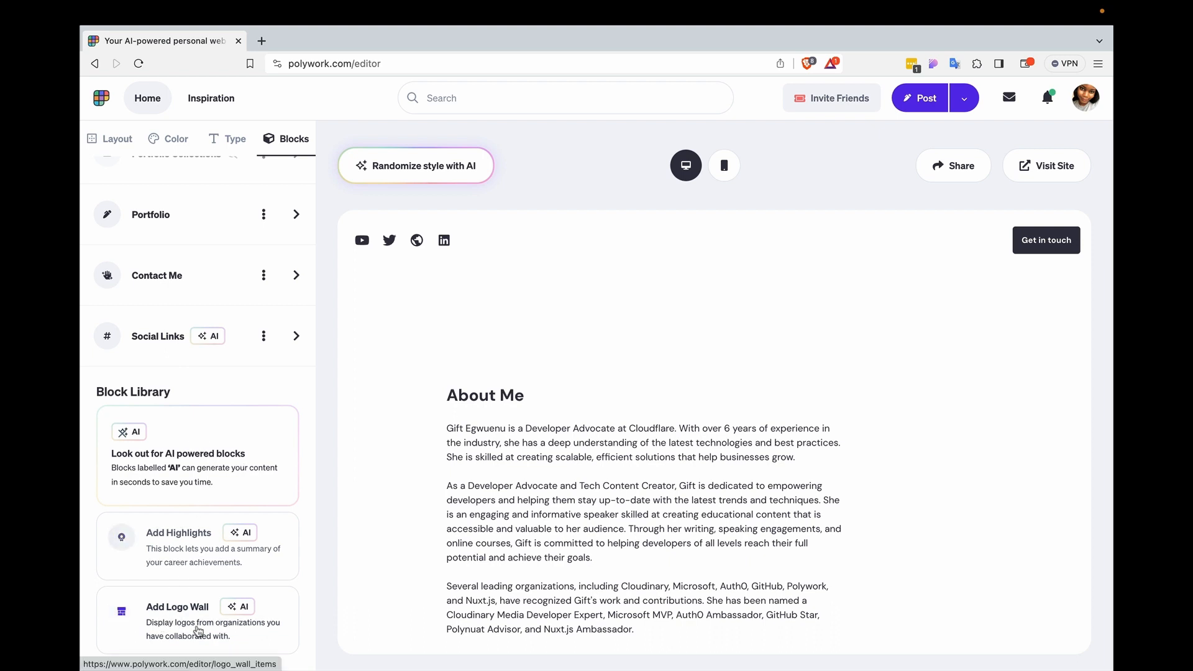
Add a Logo Wall block from the Block Library
{"action": "left_click", "coordinate": [177, 607]}
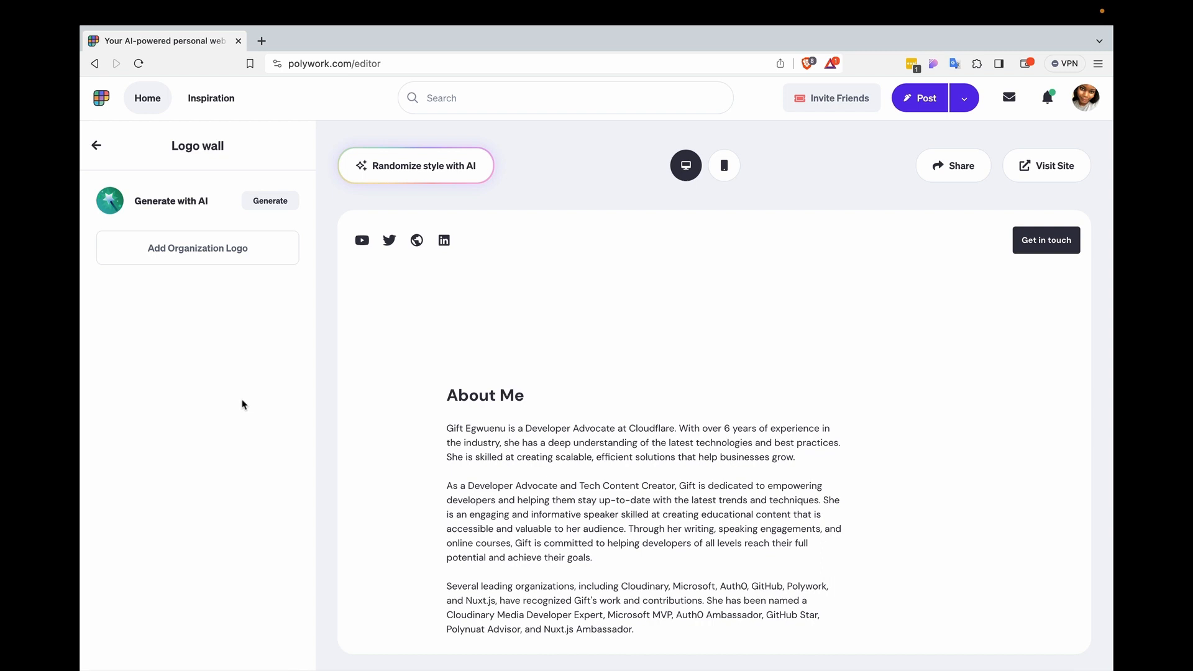
{"action": "mouse_move", "coordinate": [272, 240]}
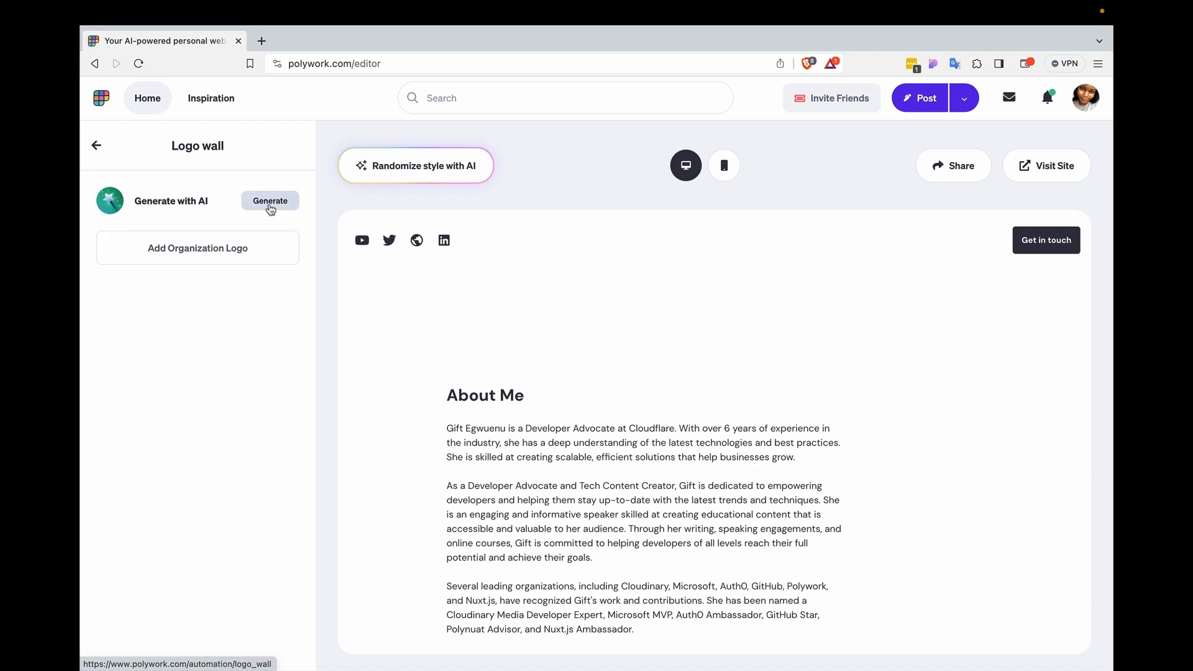
Generate the logo wall with AI and review organizations like Cloudflare, KPN, Valtech and Andela
{"action": "left_click", "coordinate": [270, 200]}
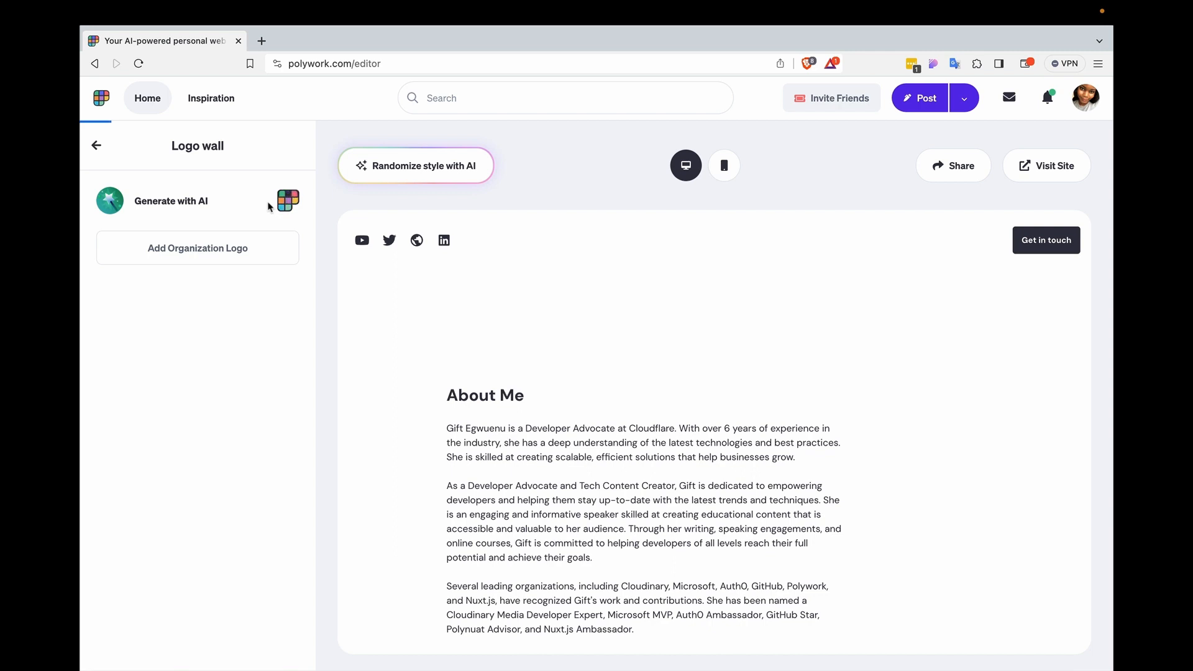
{"action": "left_click", "coordinate": [286, 200]}
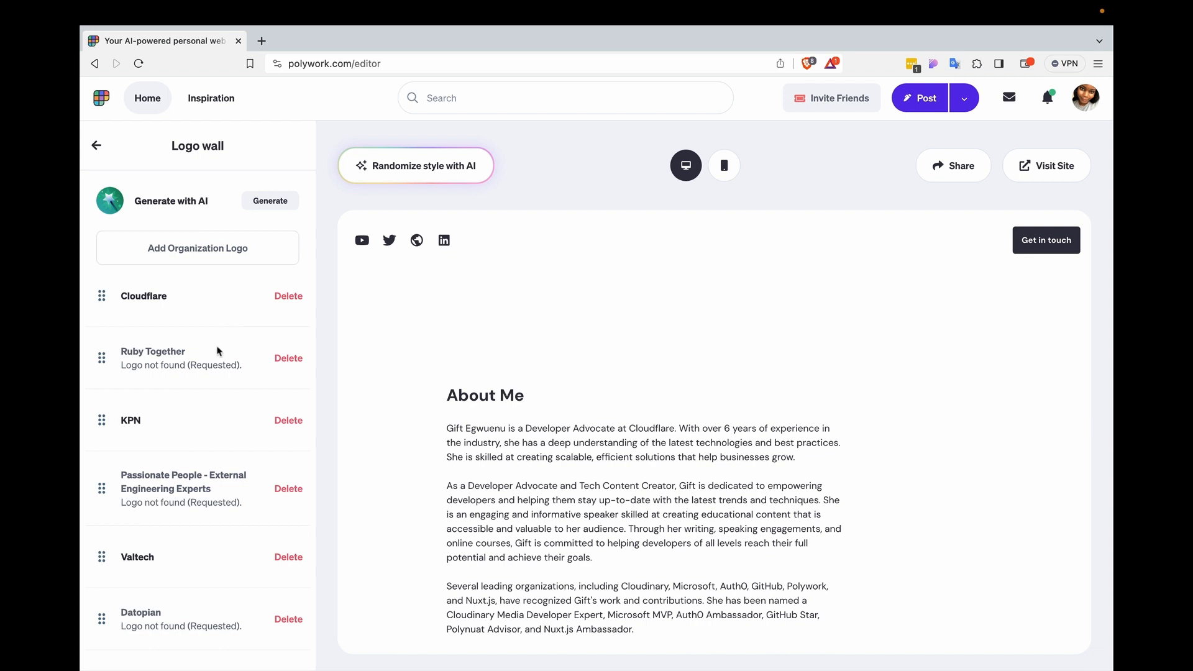
{"action": "scroll", "scroll_direction": "down", "scroll_amount": 3}
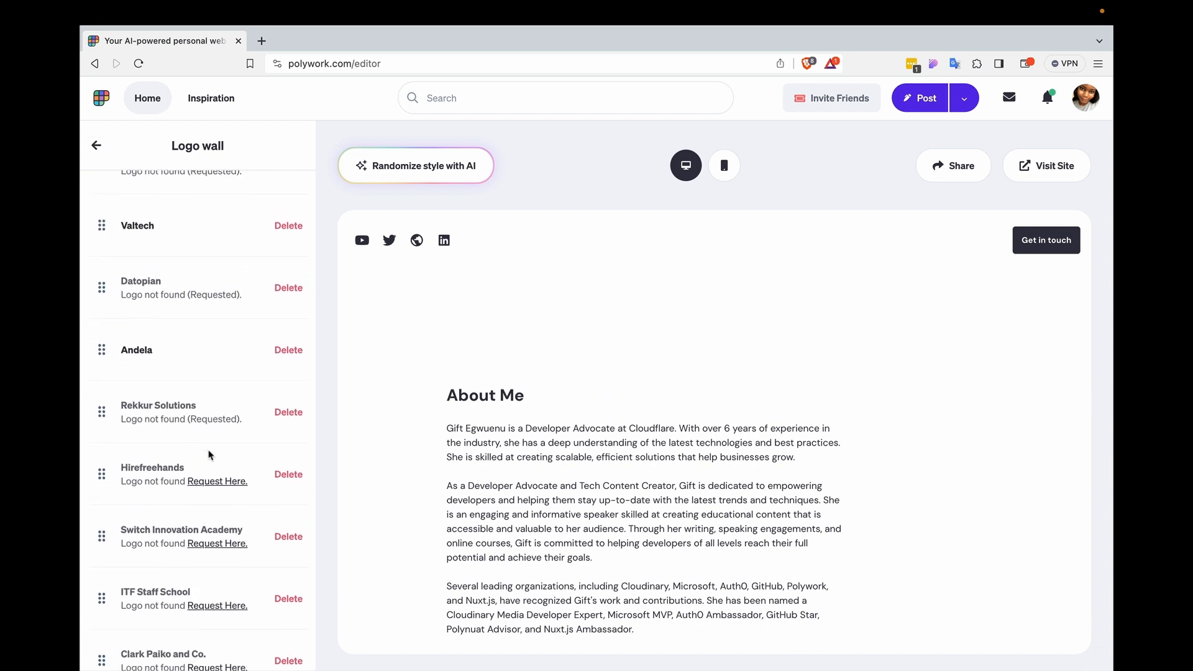
{"action": "scroll", "scroll_direction": "up", "scroll_amount": 3}
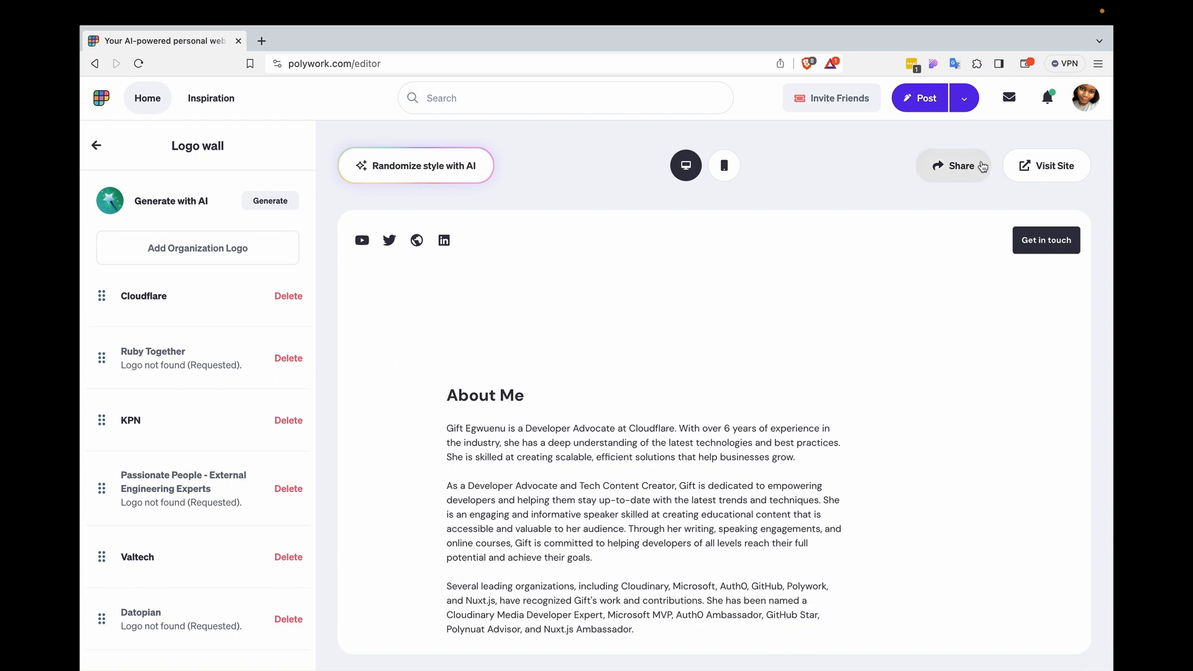
Visit the live site giftegwuenu.com and view the Companies I've worked with logos
{"action": "left_click", "coordinate": [1052, 166]}
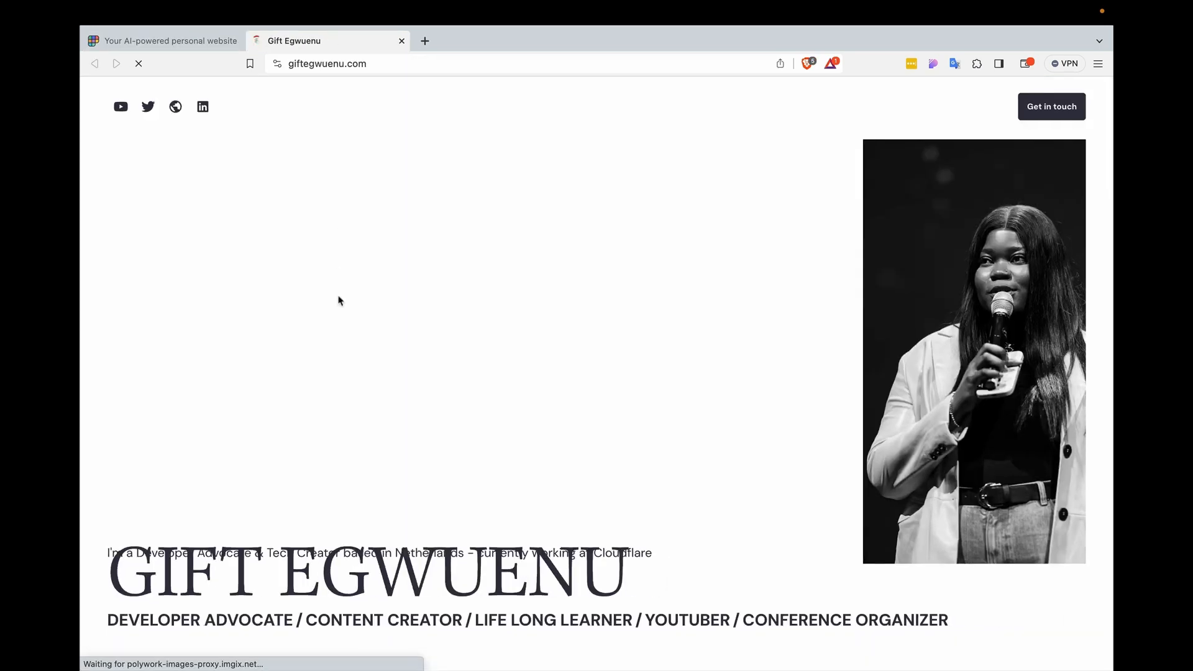
{"action": "scroll", "scroll_direction": "down", "scroll_amount": 3}
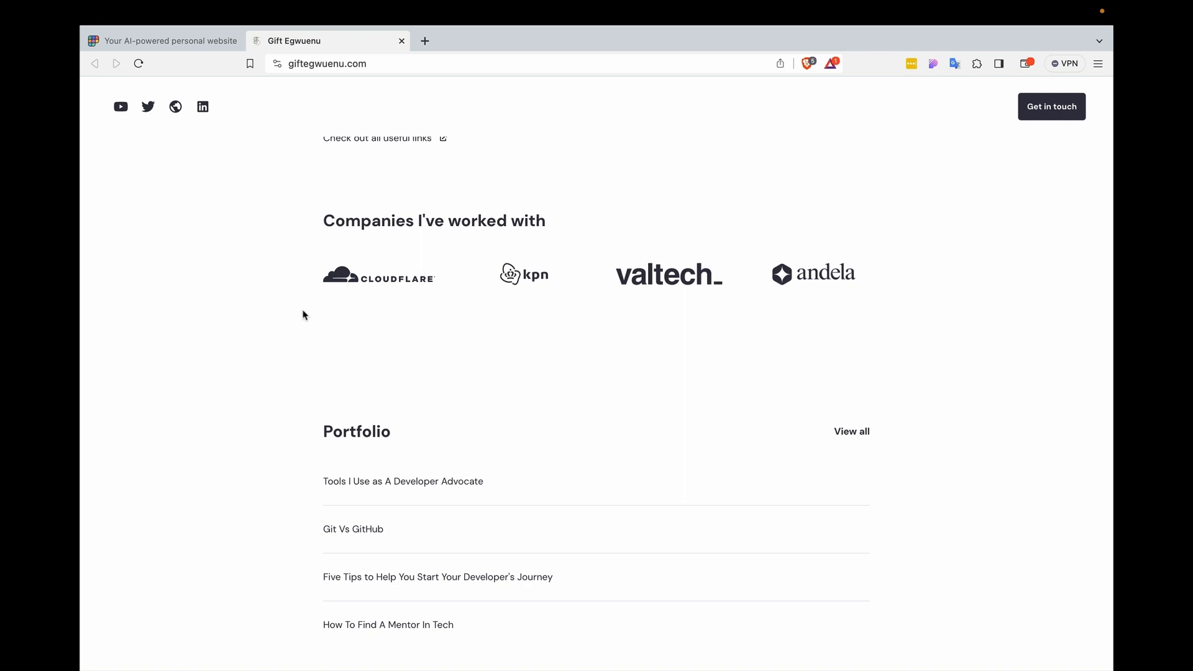
{"action": "mouse_move", "coordinate": [346, 300]}
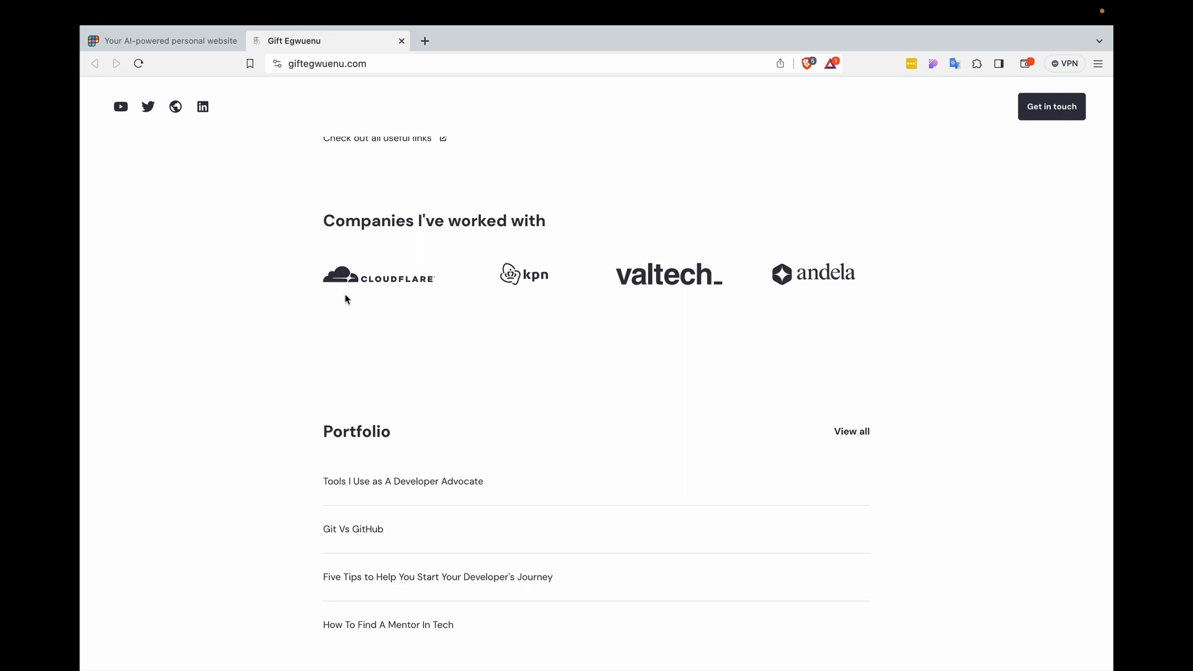
{"action": "mouse_move", "coordinate": [366, 362]}
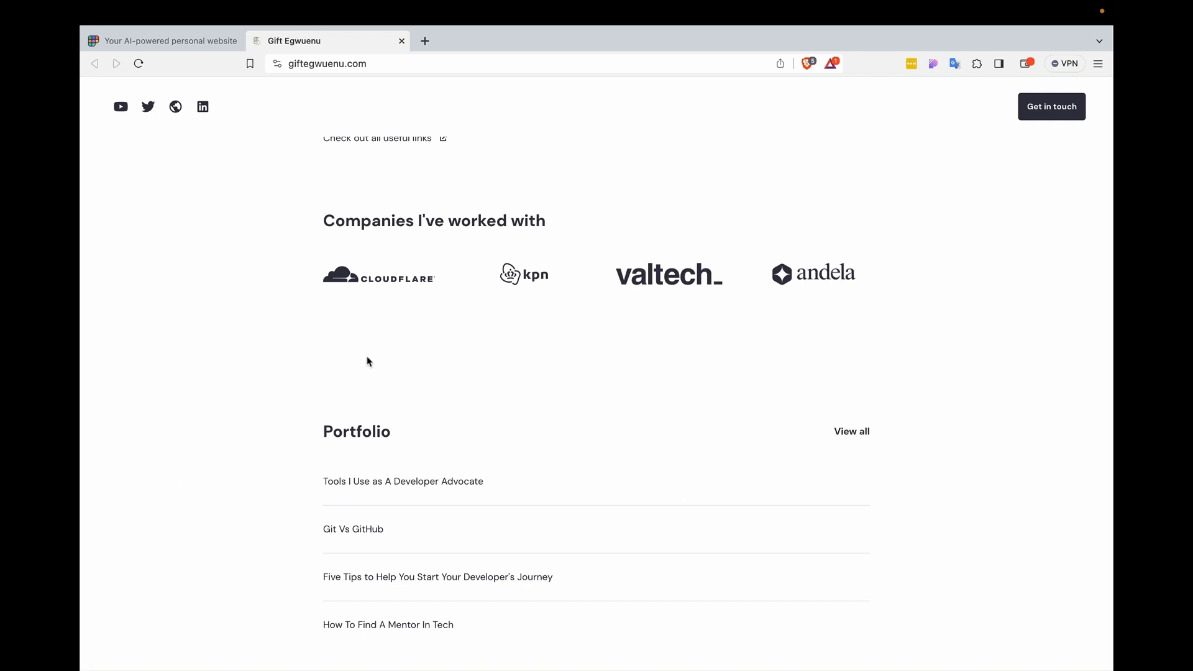
{"action": "mouse_move", "coordinate": [366, 358]}
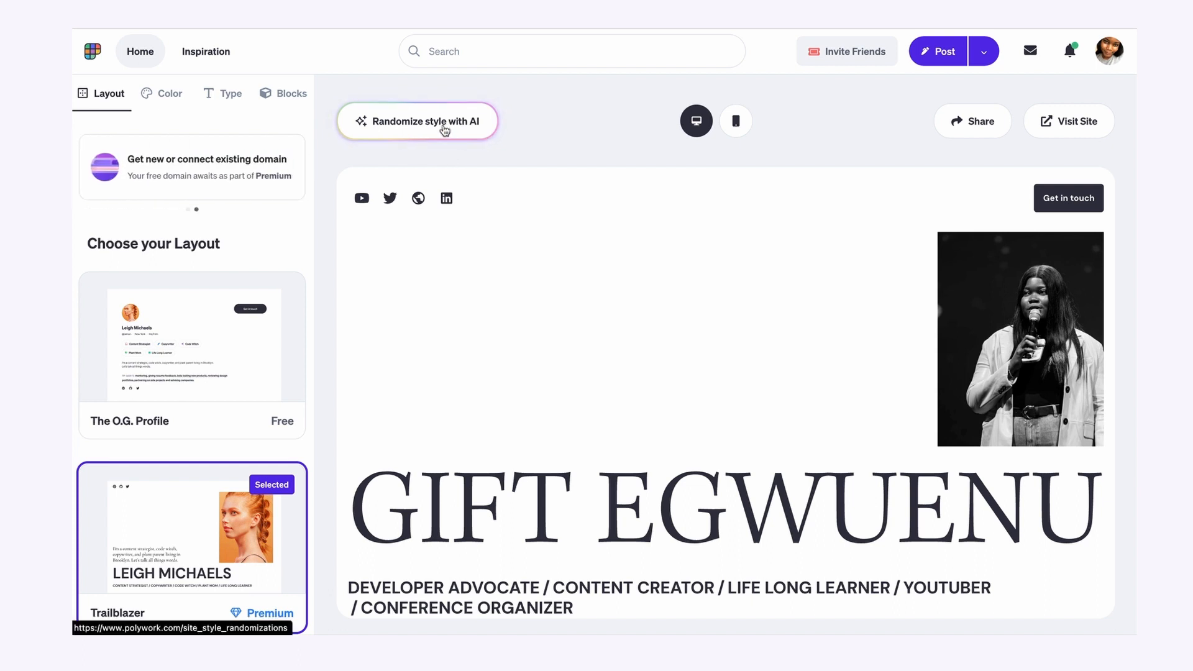
Randomize the site style with AI several times, ending on a light-blue preview
{"action": "left_click", "coordinate": [417, 121]}
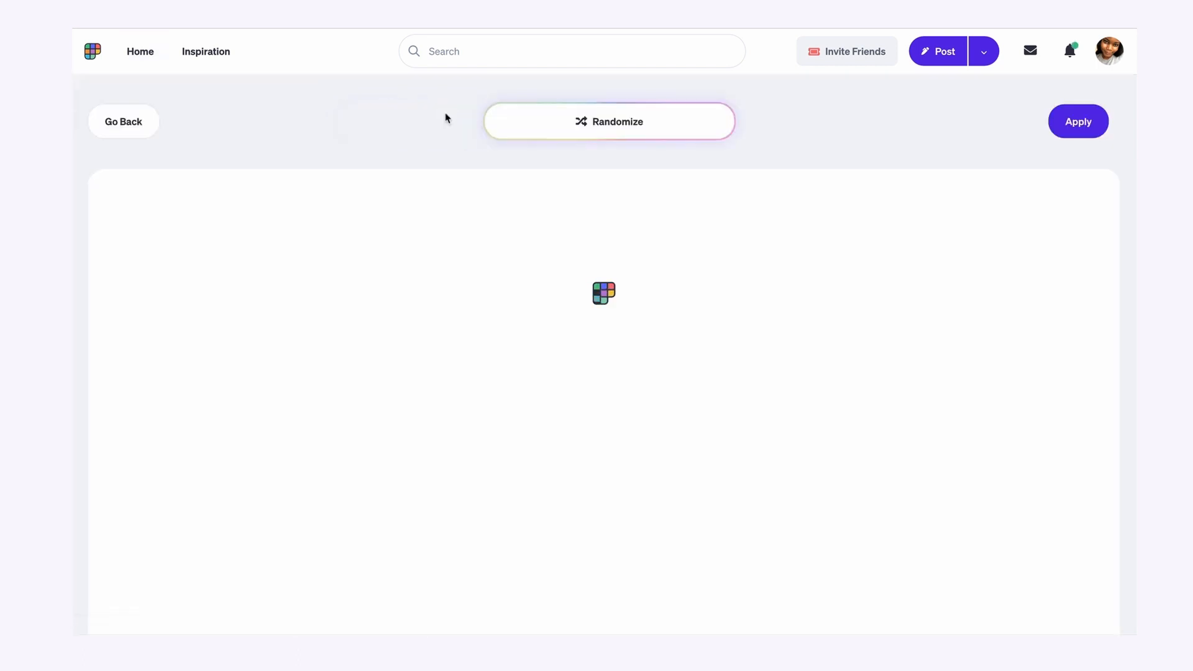
{"action": "left_click", "coordinate": [608, 120]}
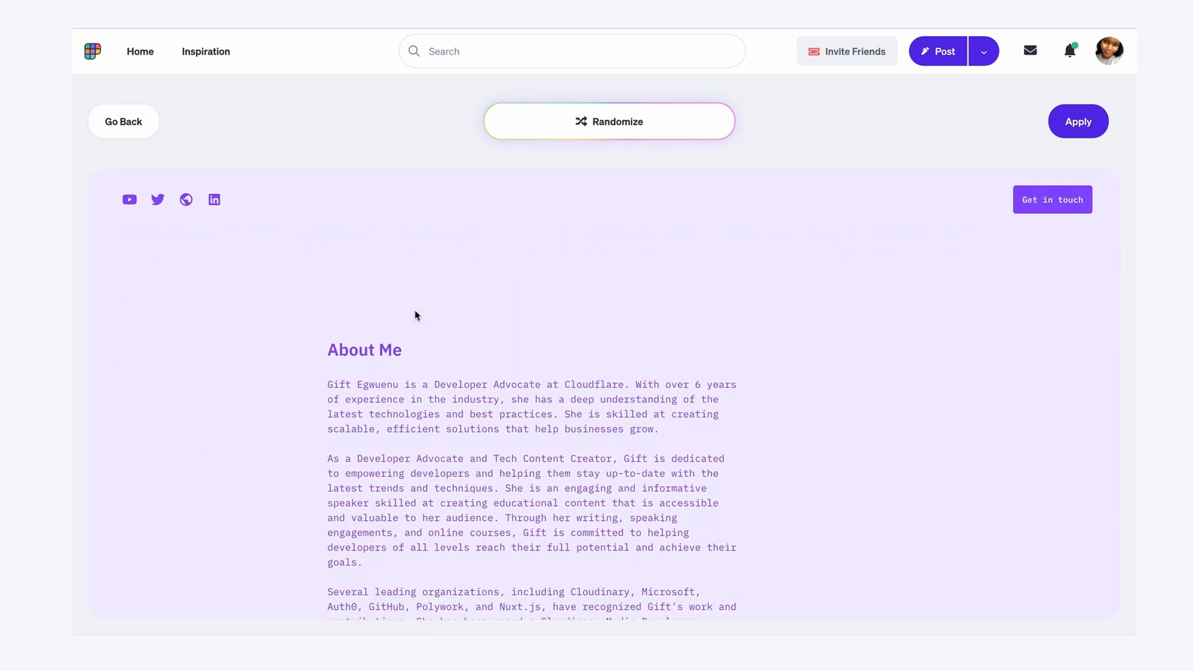
{"action": "left_click", "coordinate": [608, 121]}
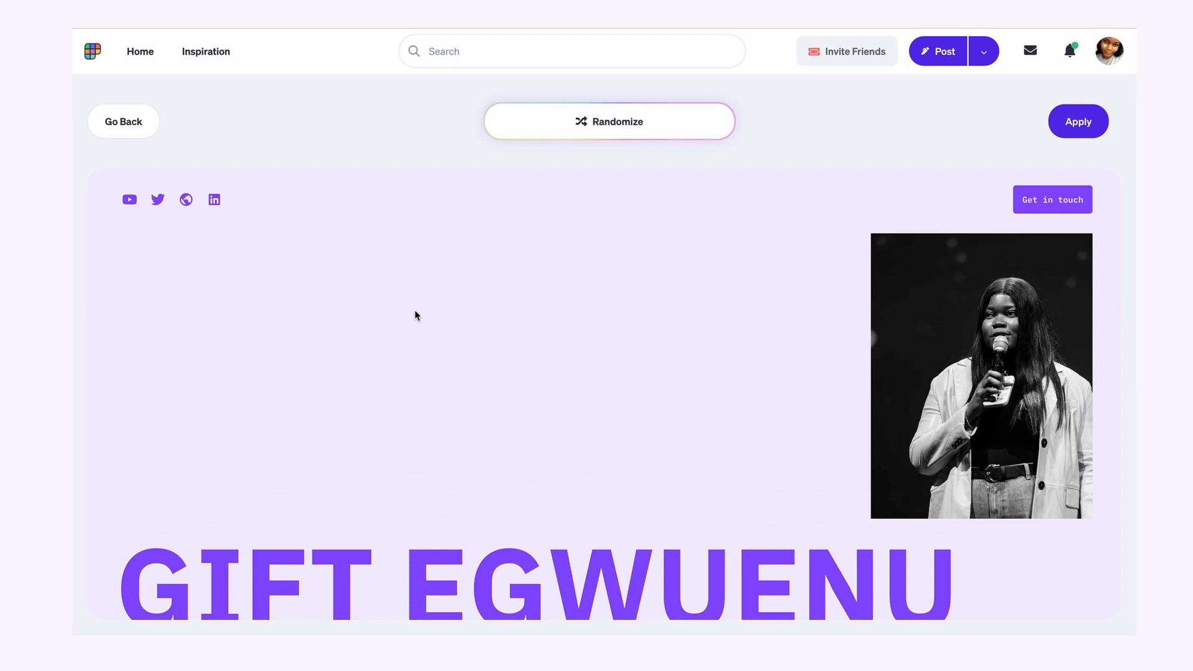
{"action": "left_click", "coordinate": [608, 120]}
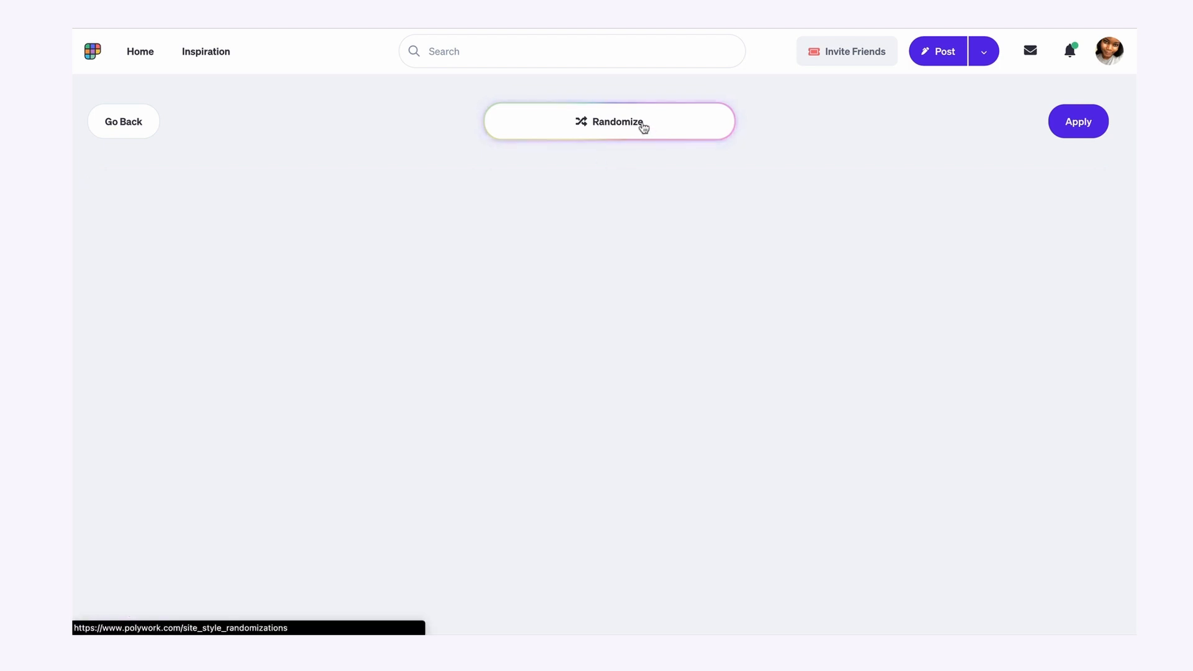
{"action": "left_click", "coordinate": [617, 122]}
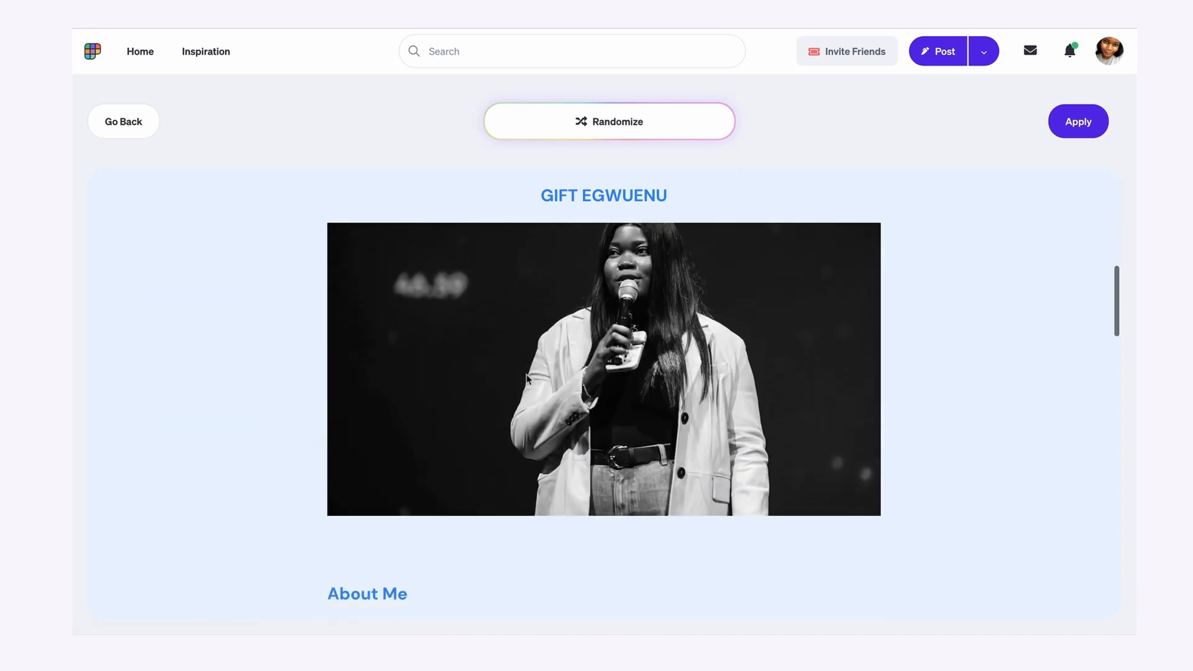
{"action": "scroll", "scroll_direction": "down", "scroll_amount": 3}
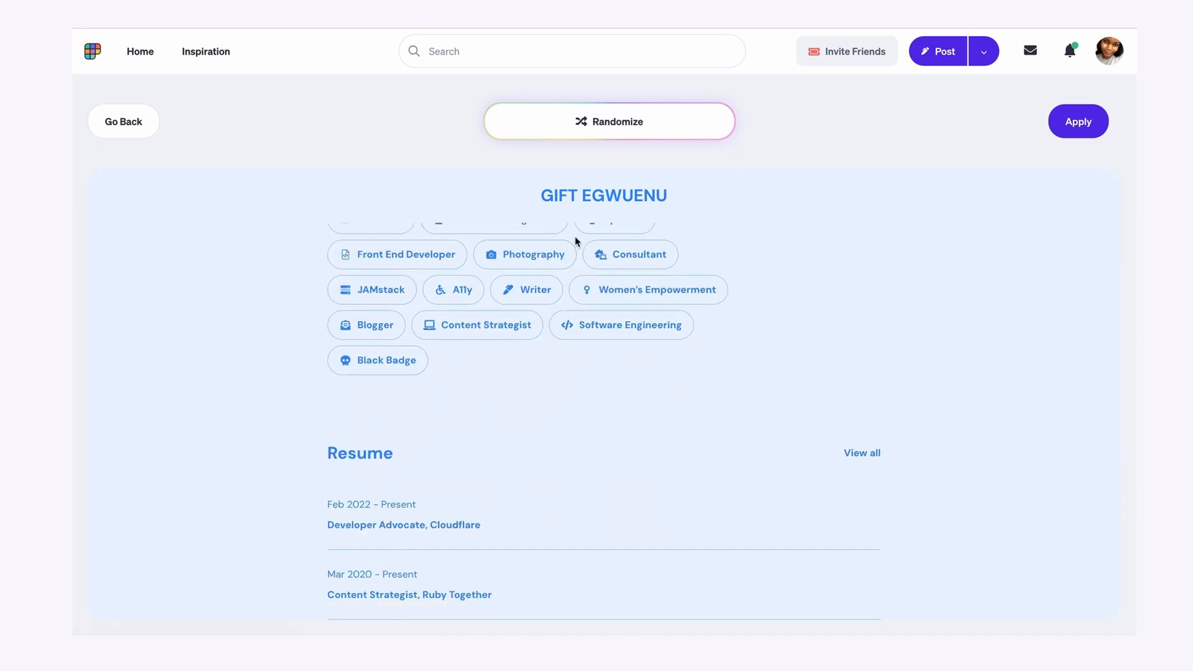
{"action": "scroll", "scroll_direction": "down", "scroll_amount": 3}
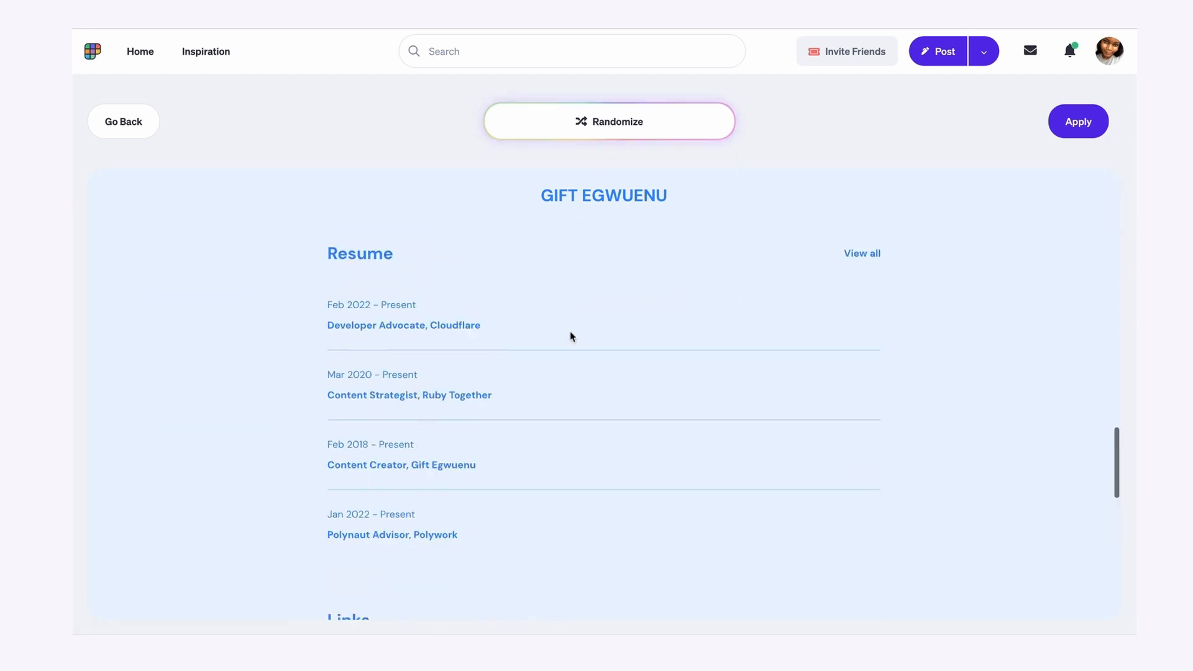
{"action": "left_click", "coordinate": [608, 121]}
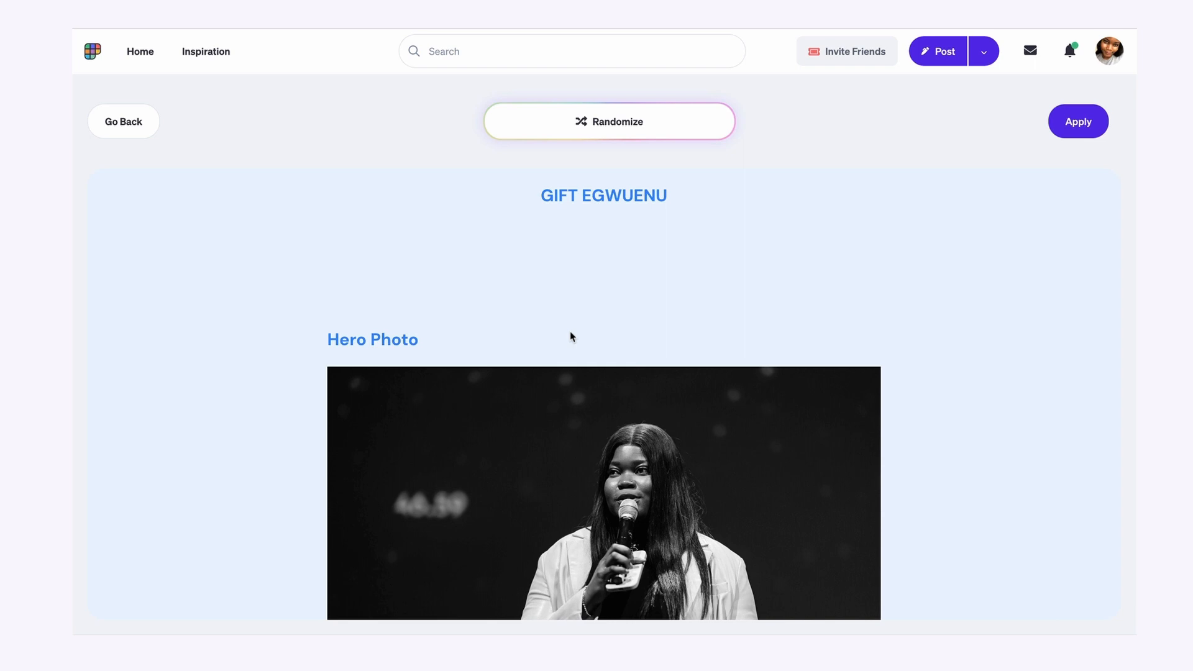
{"action": "mouse_move", "coordinate": [461, 470]}
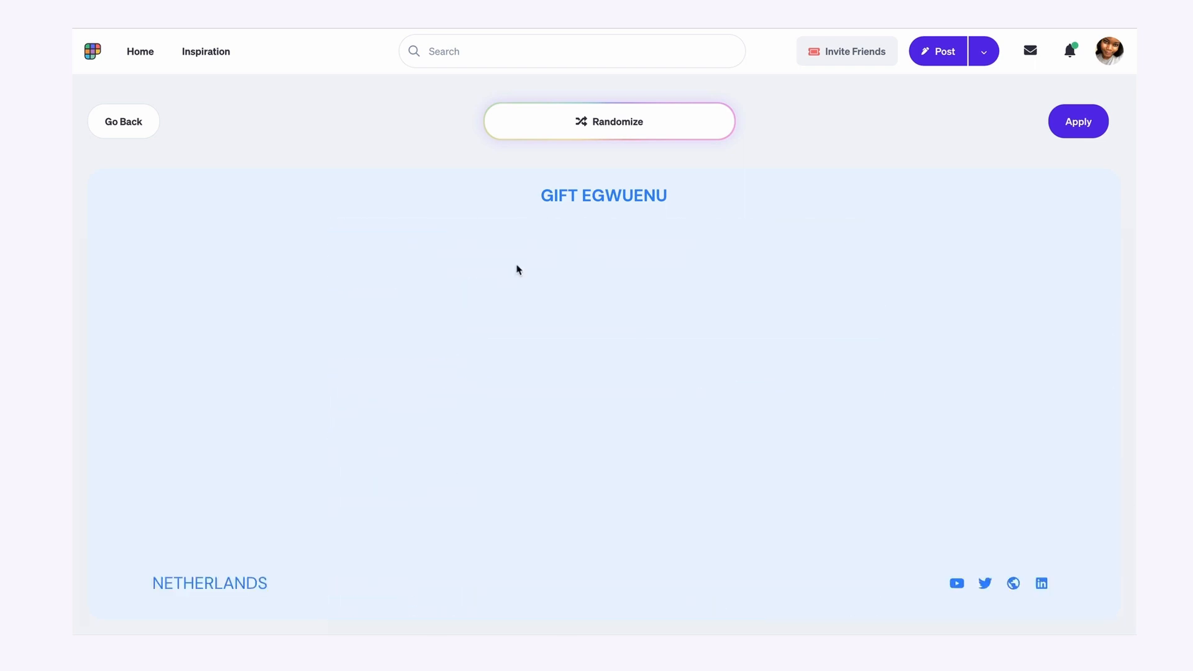
{"action": "mouse_move", "coordinate": [951, 220]}
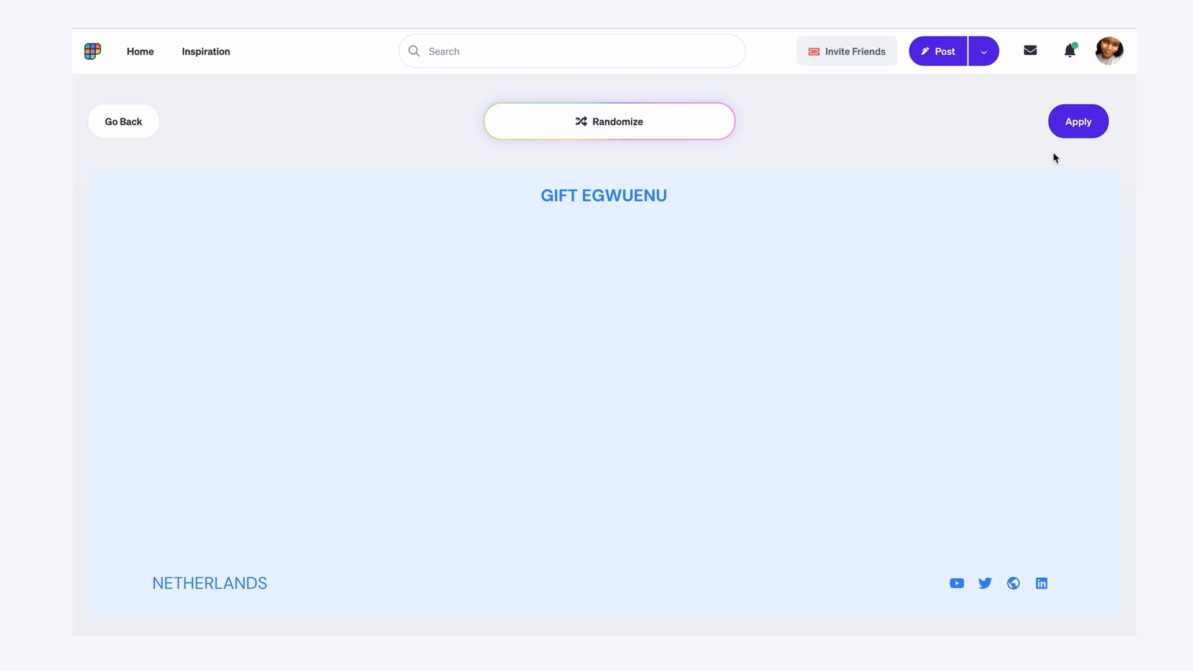
{"action": "mouse_move", "coordinate": [123, 121]}
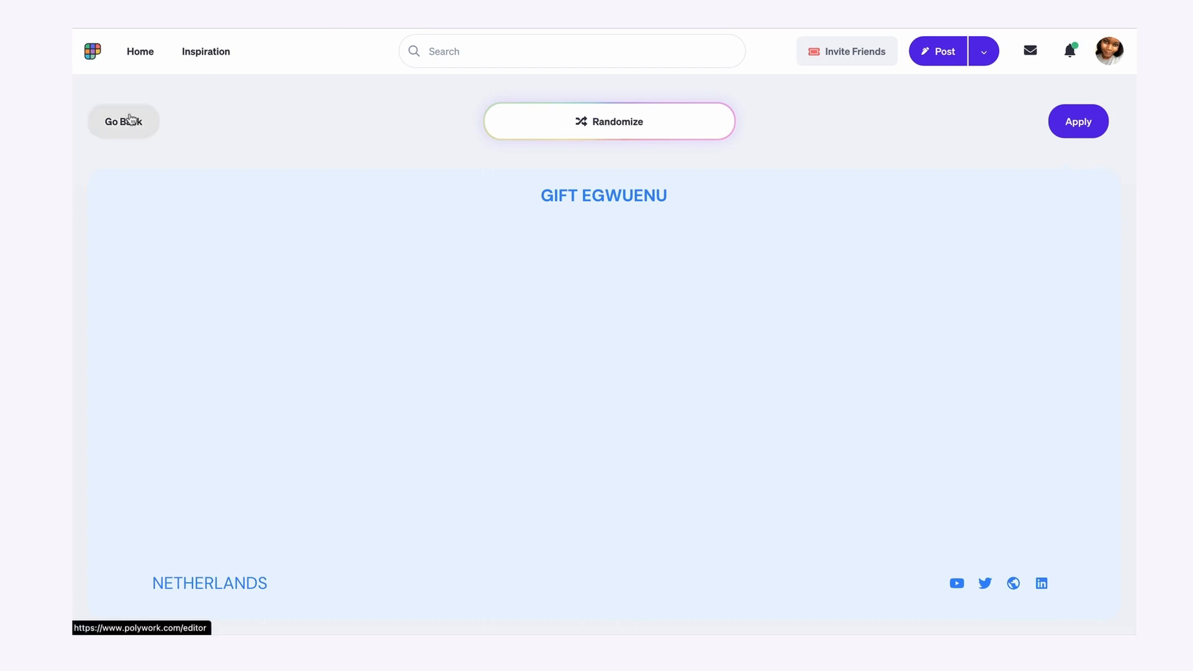
Discard the randomized style with Go Back and return to the Trailblazer layout editor
{"action": "left_click", "coordinate": [123, 120]}
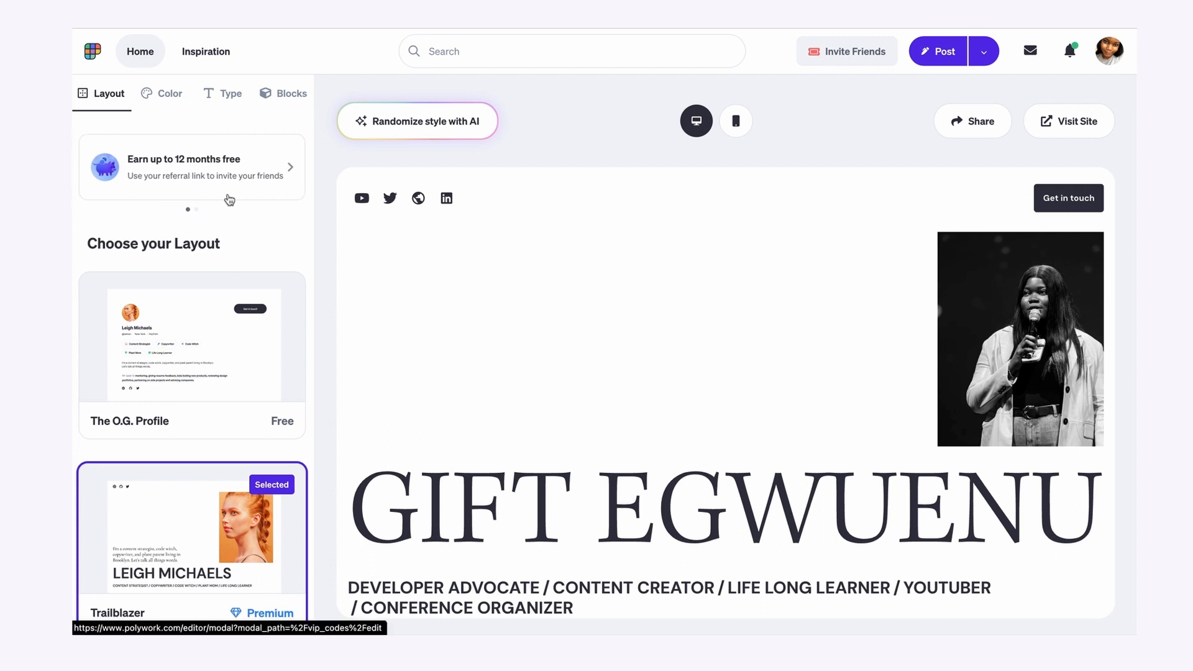
{"action": "mouse_move", "coordinate": [578, 120]}
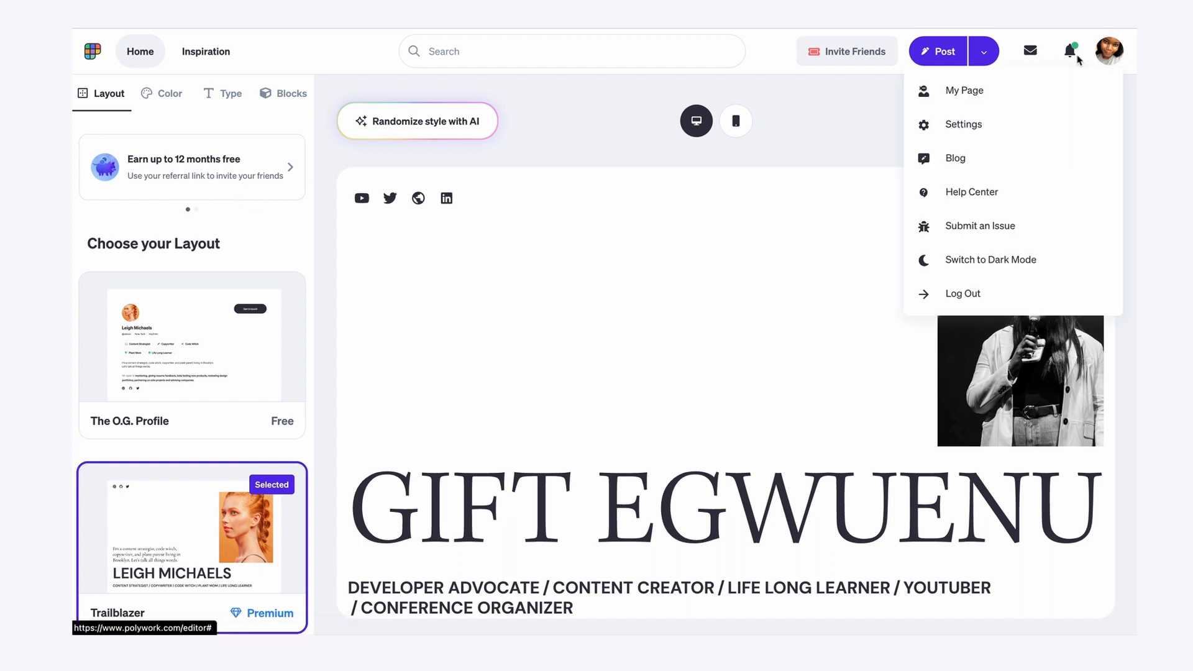
{"action": "mouse_move", "coordinate": [989, 129]}
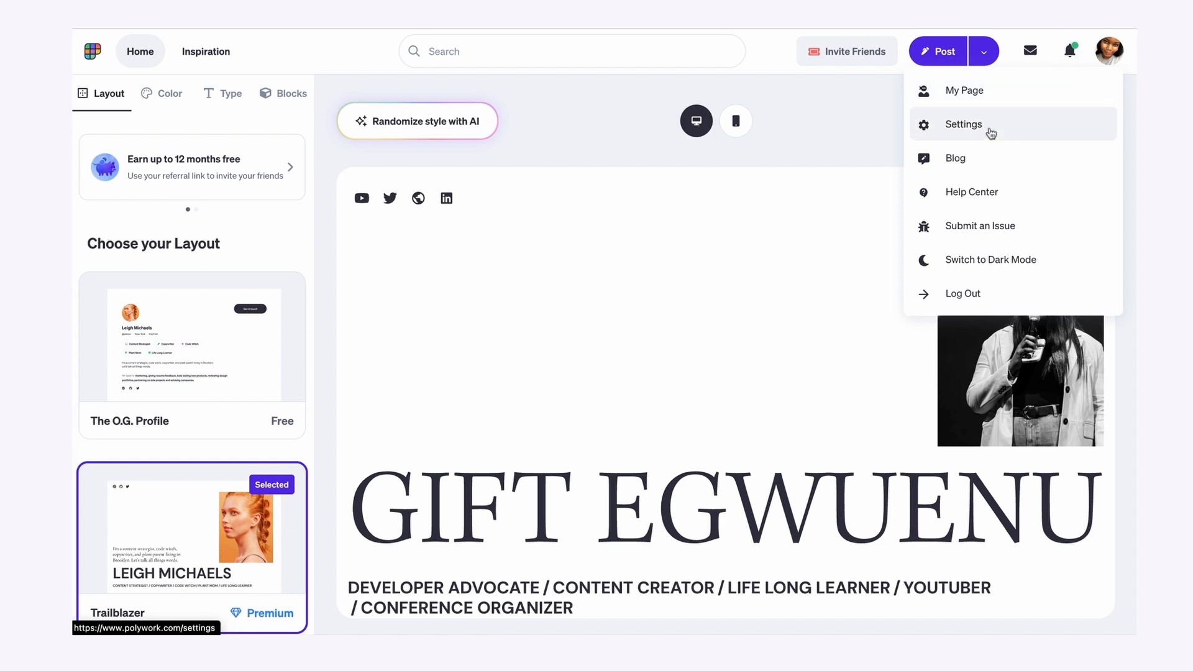
Review the Custom Domain settings from the account Settings page
{"action": "left_click", "coordinate": [963, 124]}
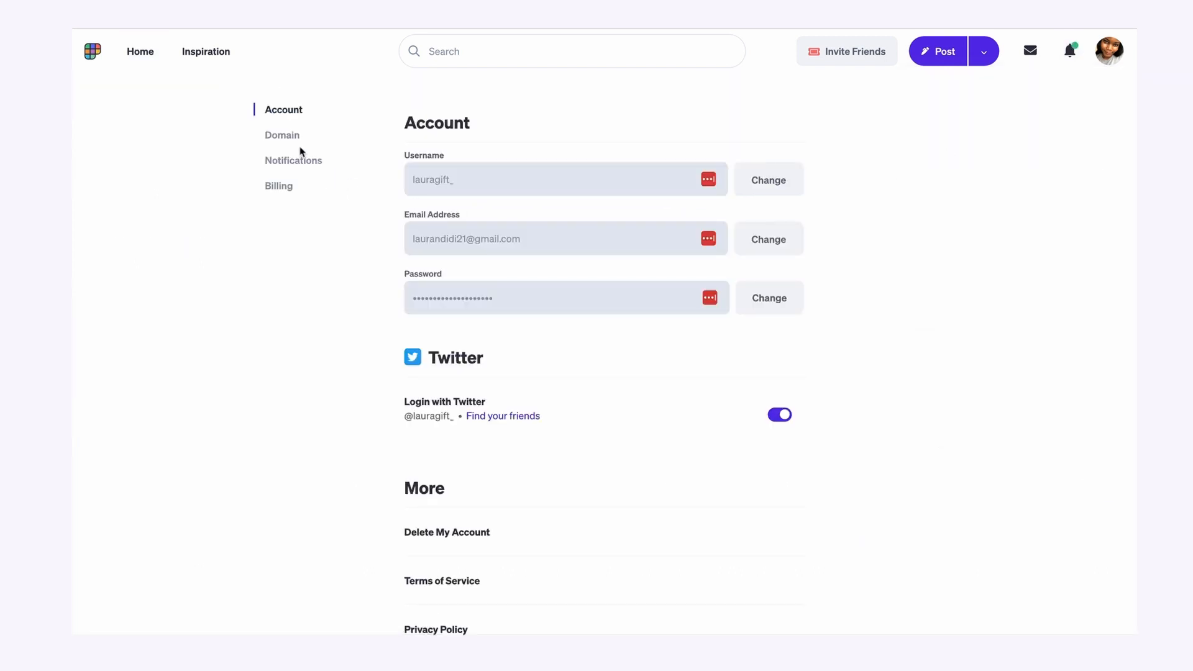
{"action": "left_click", "coordinate": [282, 134]}
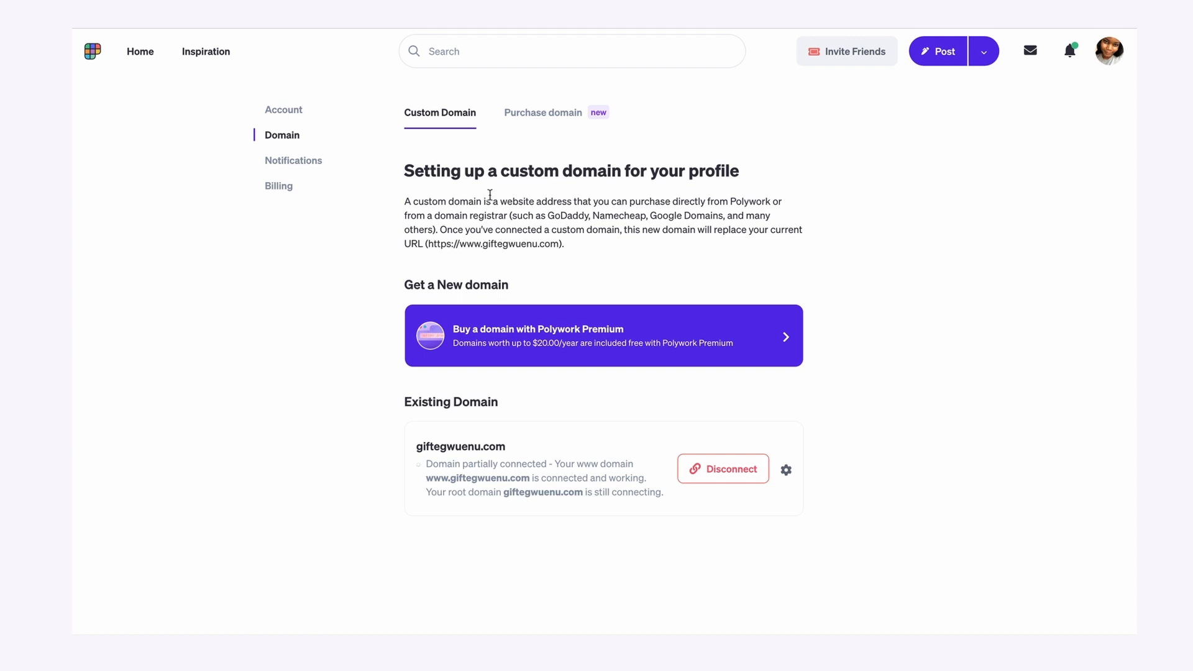
{"action": "mouse_move", "coordinate": [487, 425]}
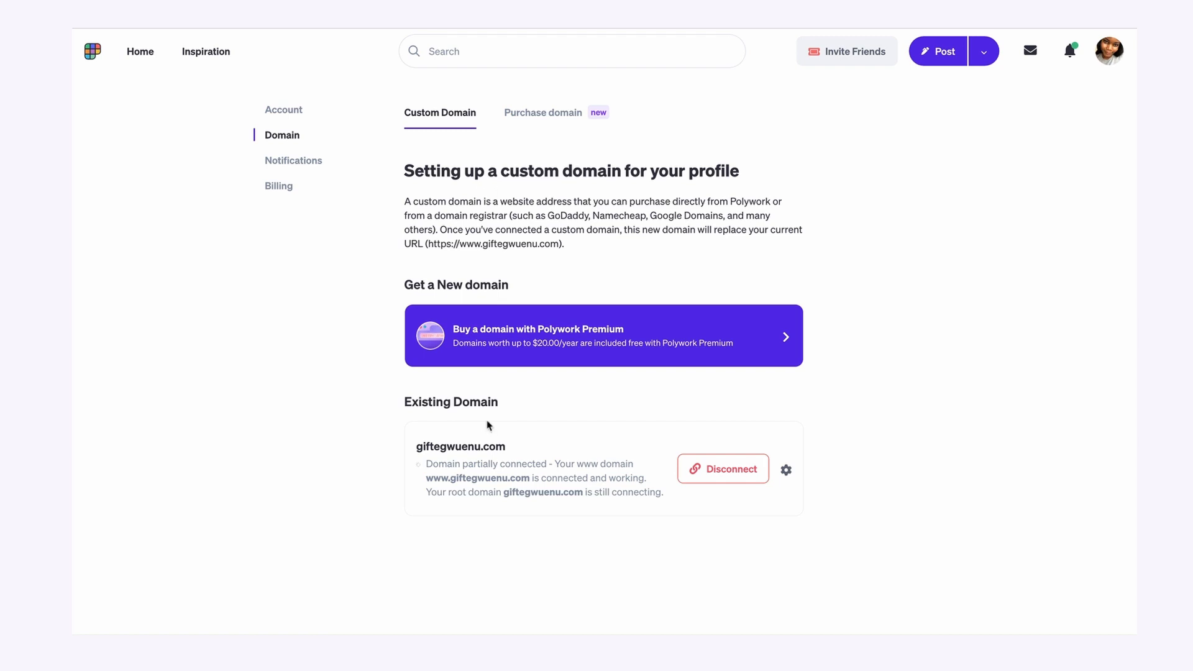
{"action": "mouse_move", "coordinate": [540, 327]}
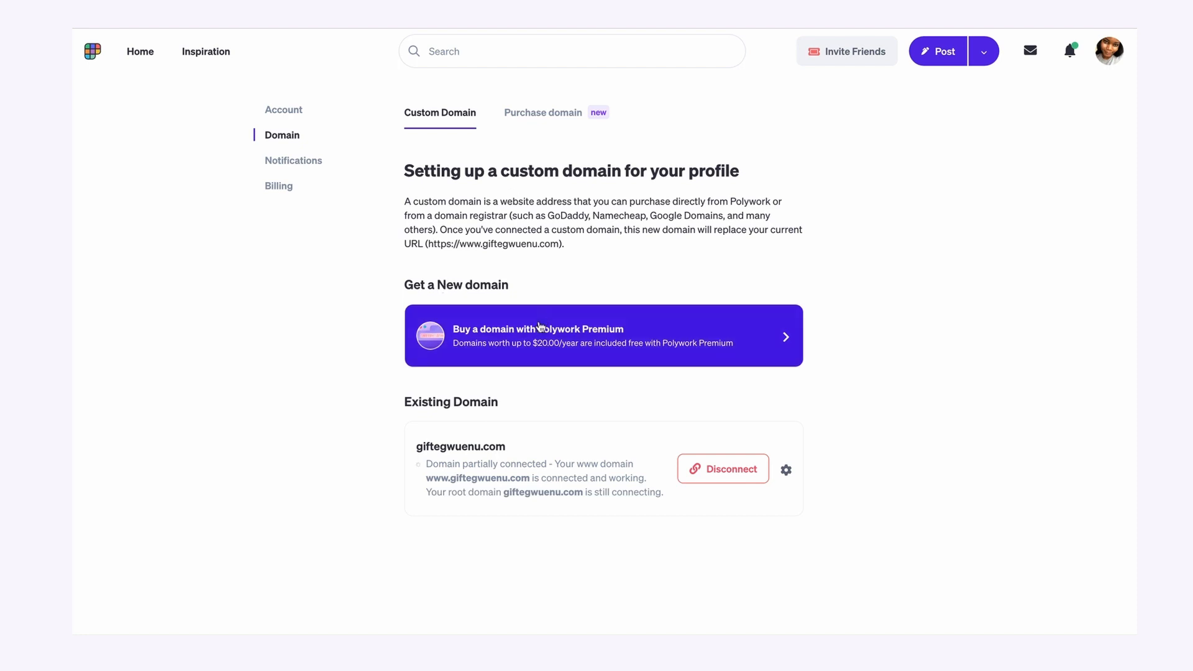
Browse the Purchase domain suggestions with yearly prices, then head to the Inspiration showcase
{"action": "left_click", "coordinate": [543, 113]}
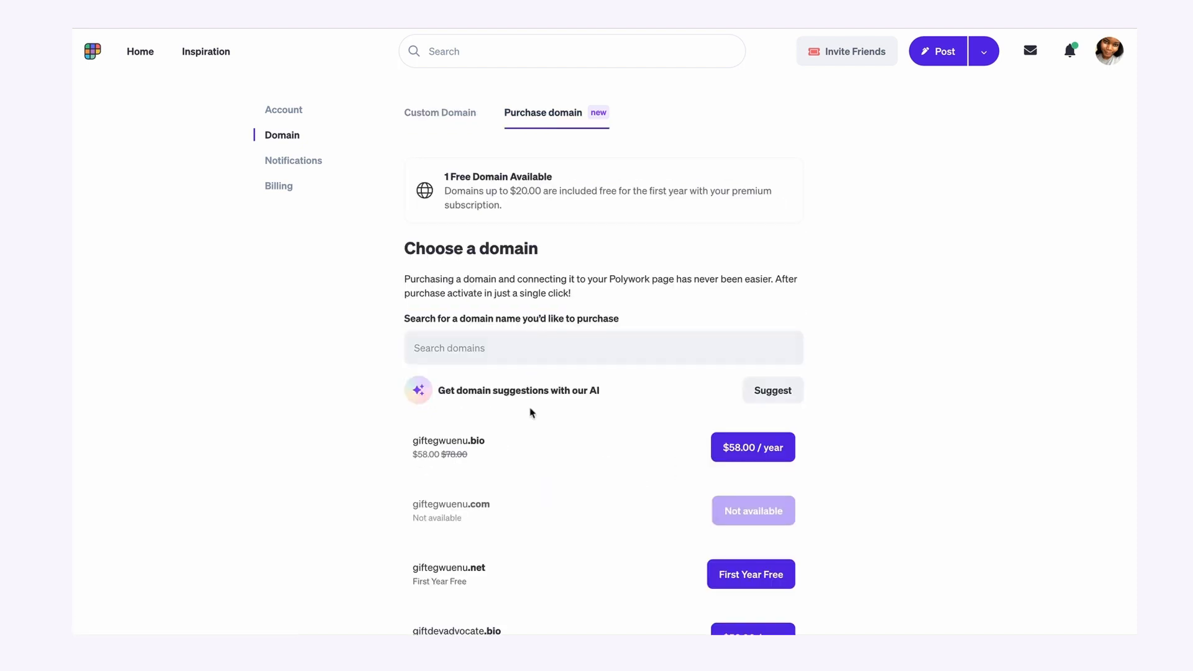
{"action": "scroll", "scroll_direction": "down", "scroll_amount": 3}
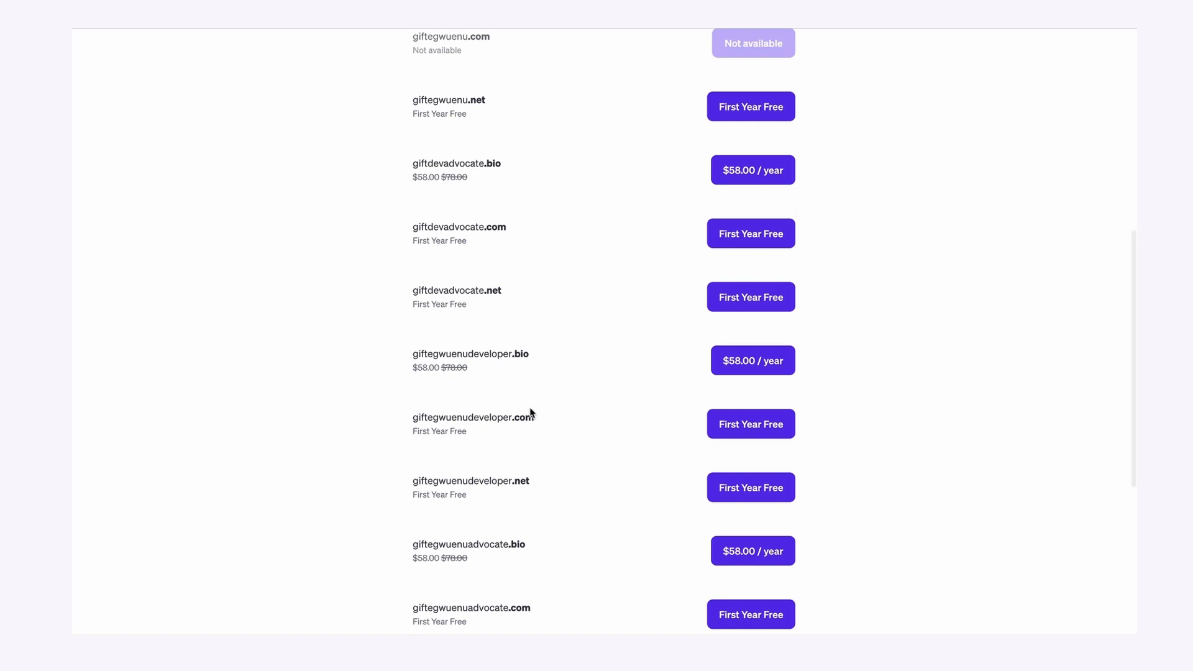
{"action": "left_click", "coordinate": [205, 51]}
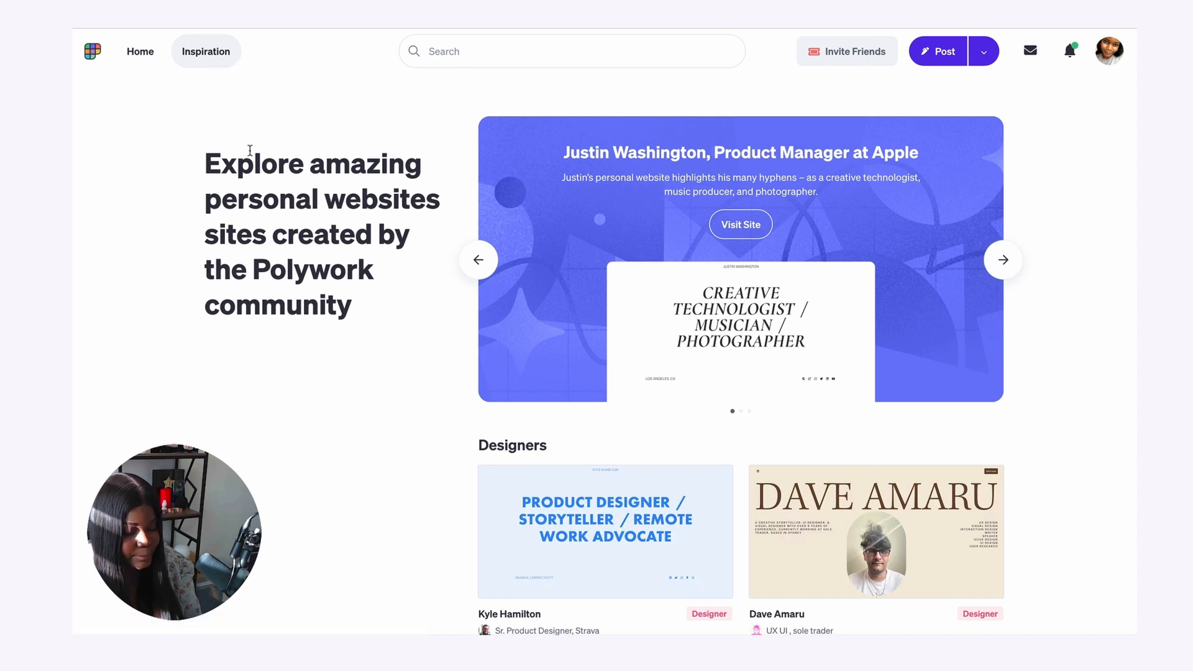
Scroll the Inspiration gallery through designers, product experts, engineers, founders and marketers
{"action": "scroll", "scroll_direction": "down", "scroll_amount": 3}
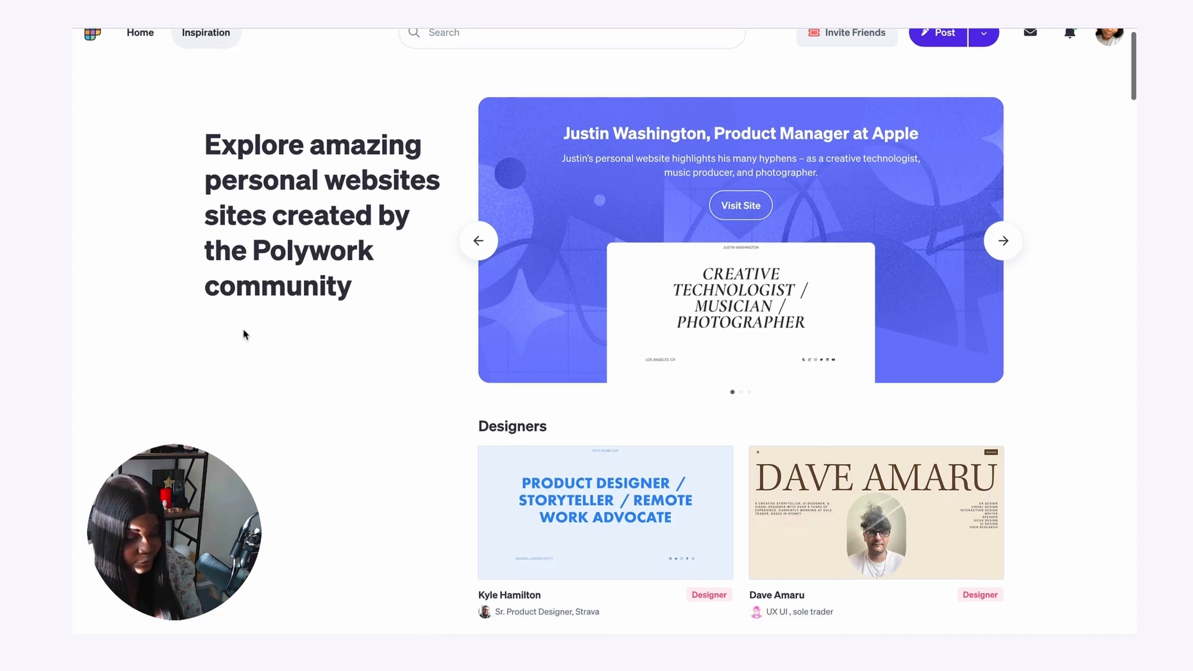
{"action": "scroll", "scroll_direction": "down", "scroll_amount": 3}
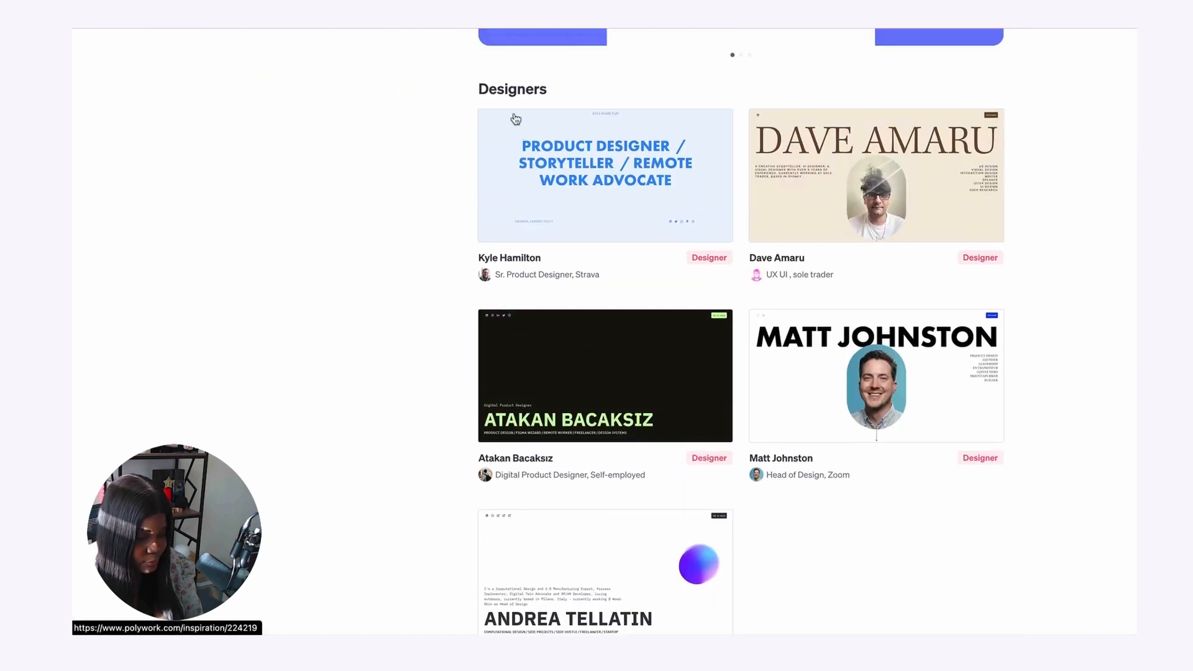
{"action": "scroll", "scroll_direction": "down", "scroll_amount": 3}
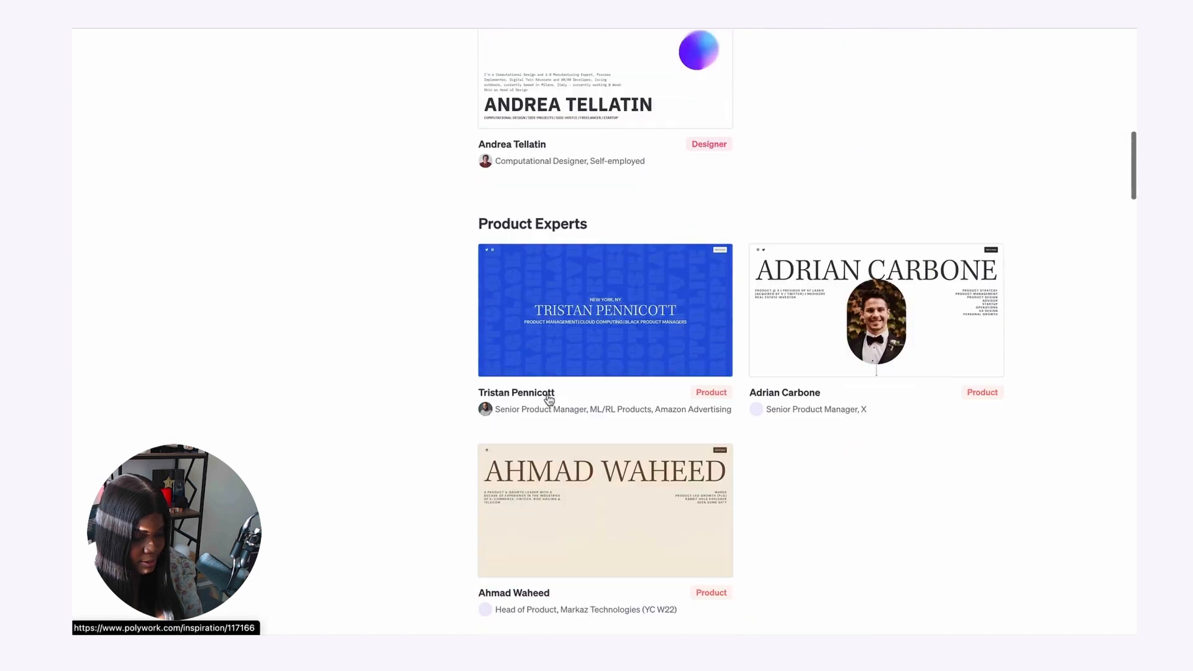
{"action": "scroll", "scroll_direction": "down", "scroll_amount": 3}
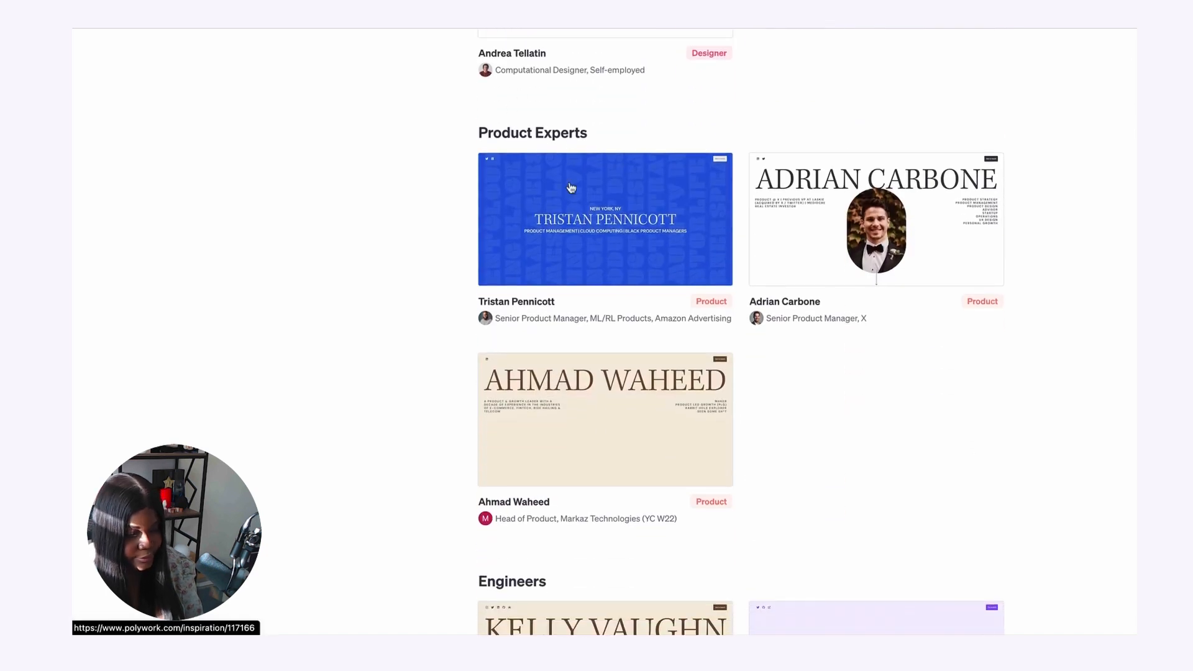
{"action": "scroll", "scroll_direction": "down", "scroll_amount": 3}
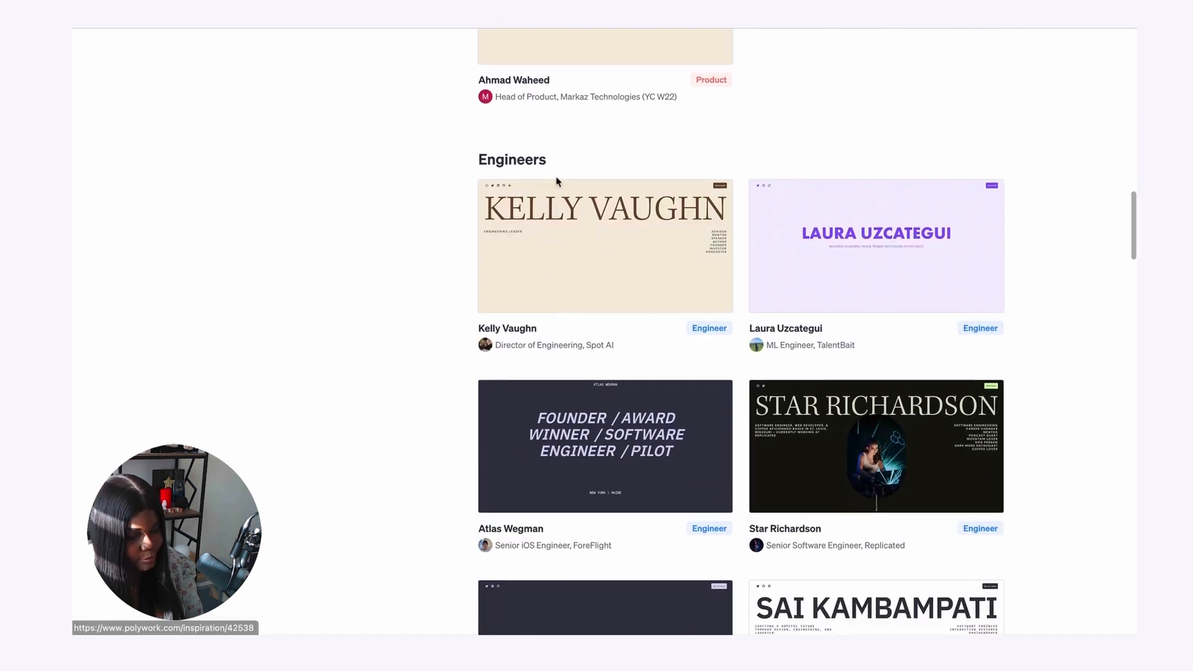
{"action": "scroll", "scroll_direction": "down", "scroll_amount": 3}
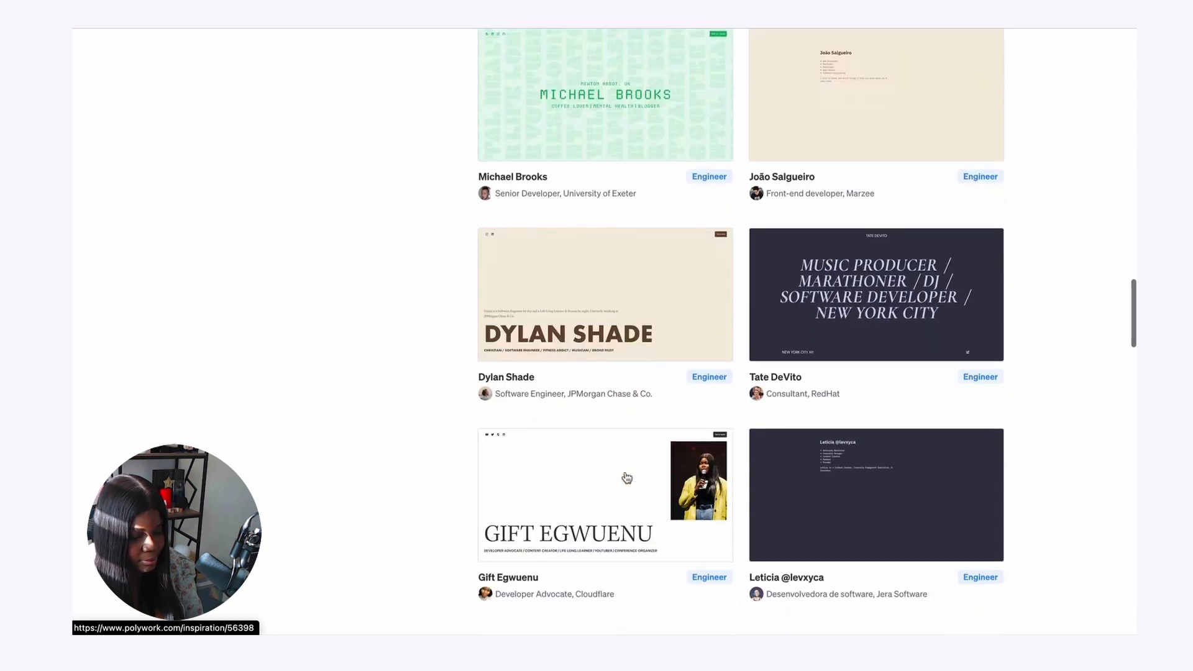
{"action": "scroll", "scroll_direction": "down", "scroll_amount": 3}
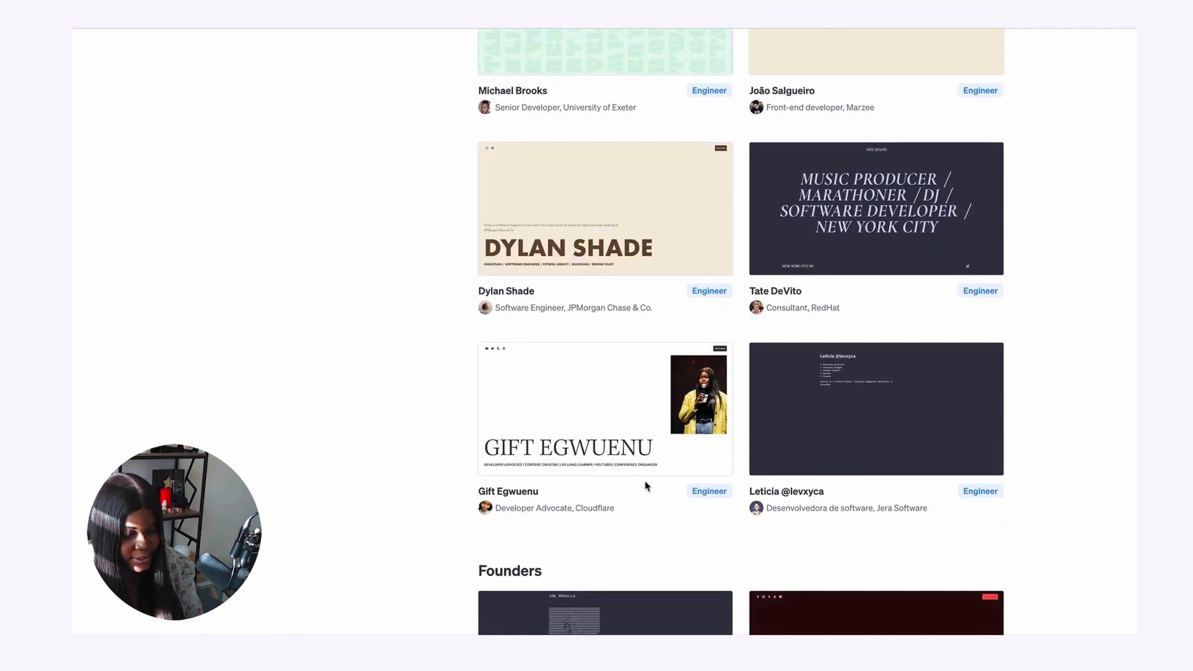
{"action": "scroll", "scroll_direction": "down", "scroll_amount": 3}
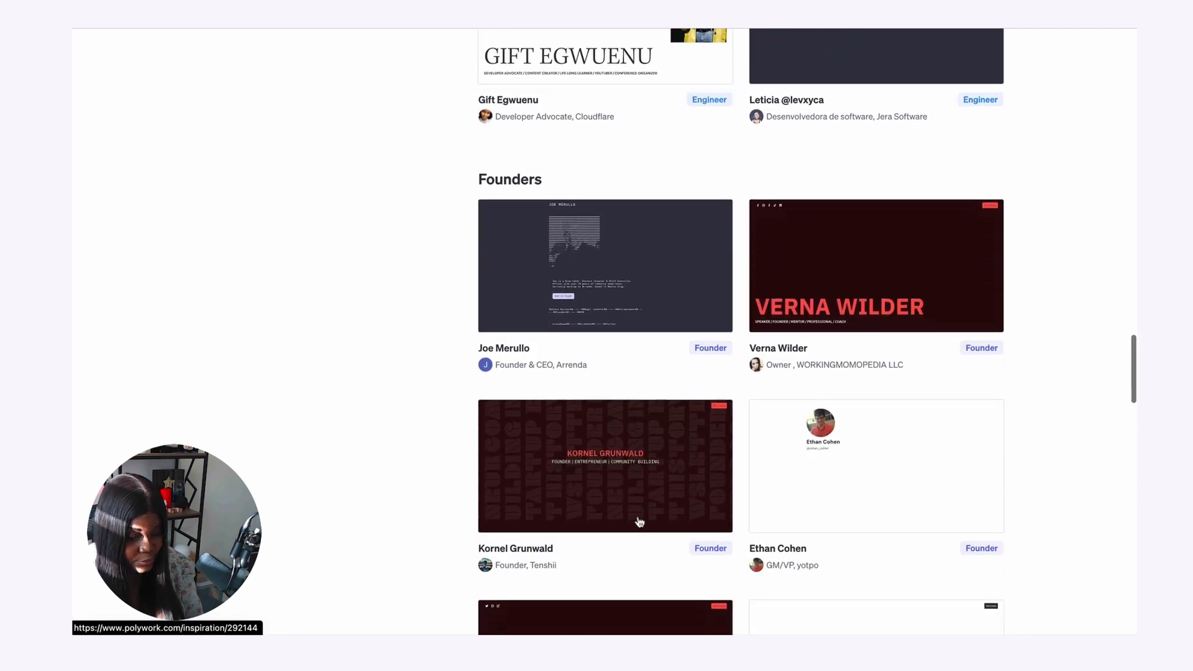
{"action": "scroll", "scroll_direction": "down", "scroll_amount": 3}
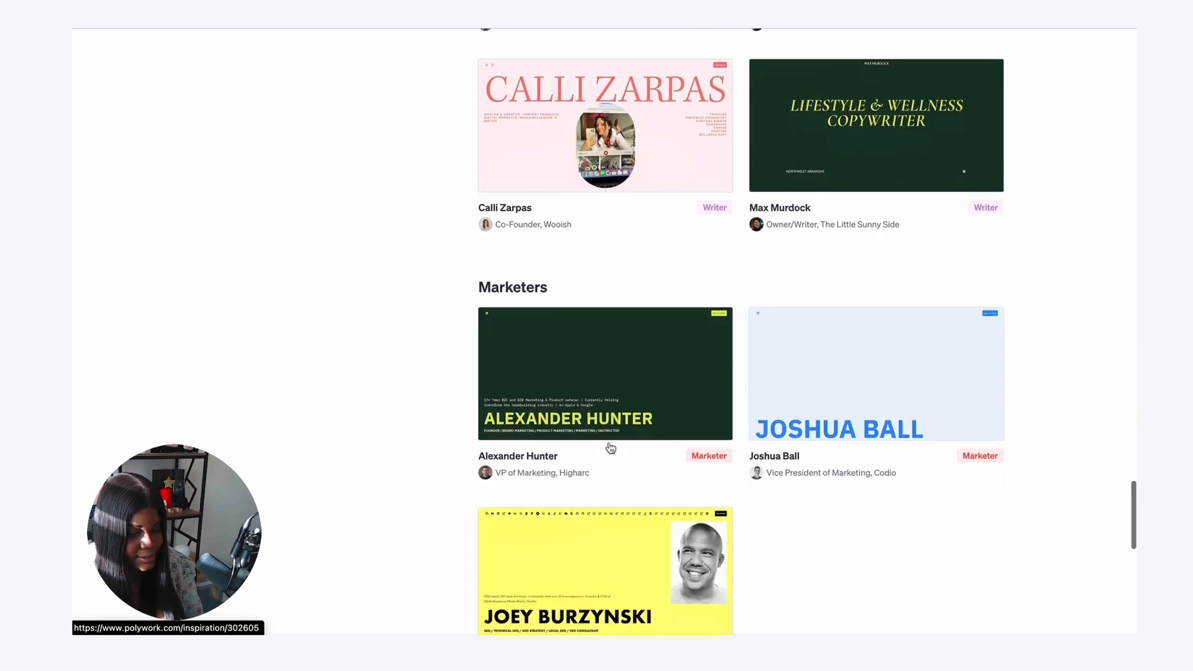
{"action": "scroll", "scroll_direction": "down", "scroll_amount": 3}
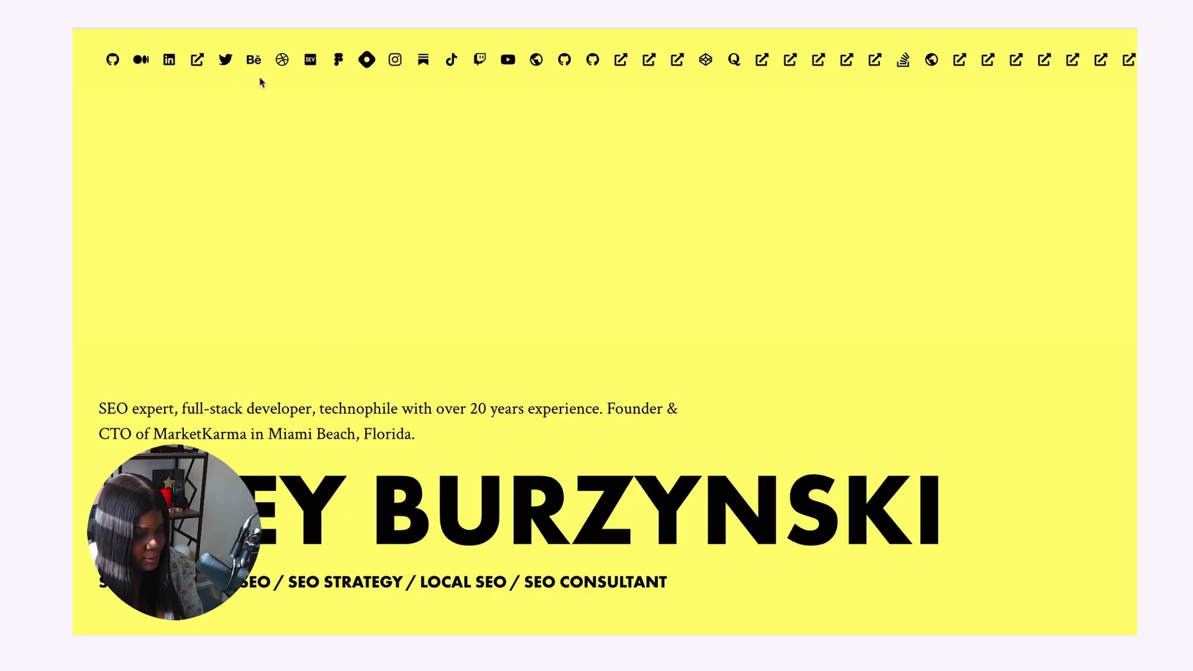
{"action": "scroll", "scroll_direction": "down", "scroll_amount": 3}
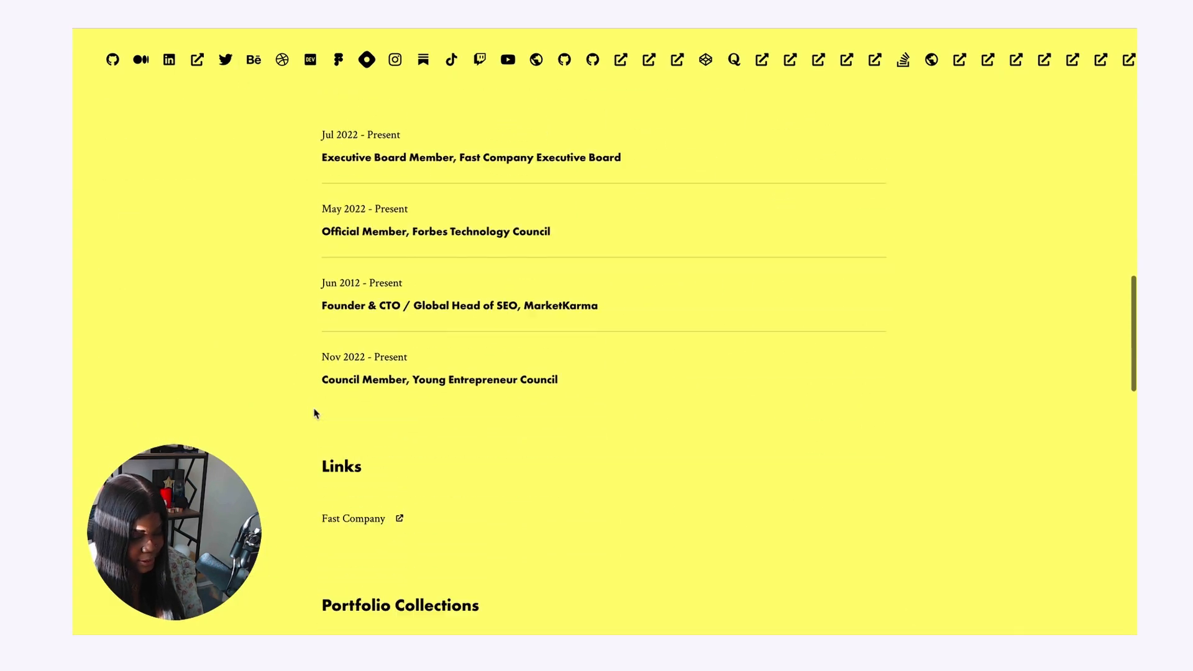
{"action": "scroll", "scroll_direction": "down", "scroll_amount": 3}
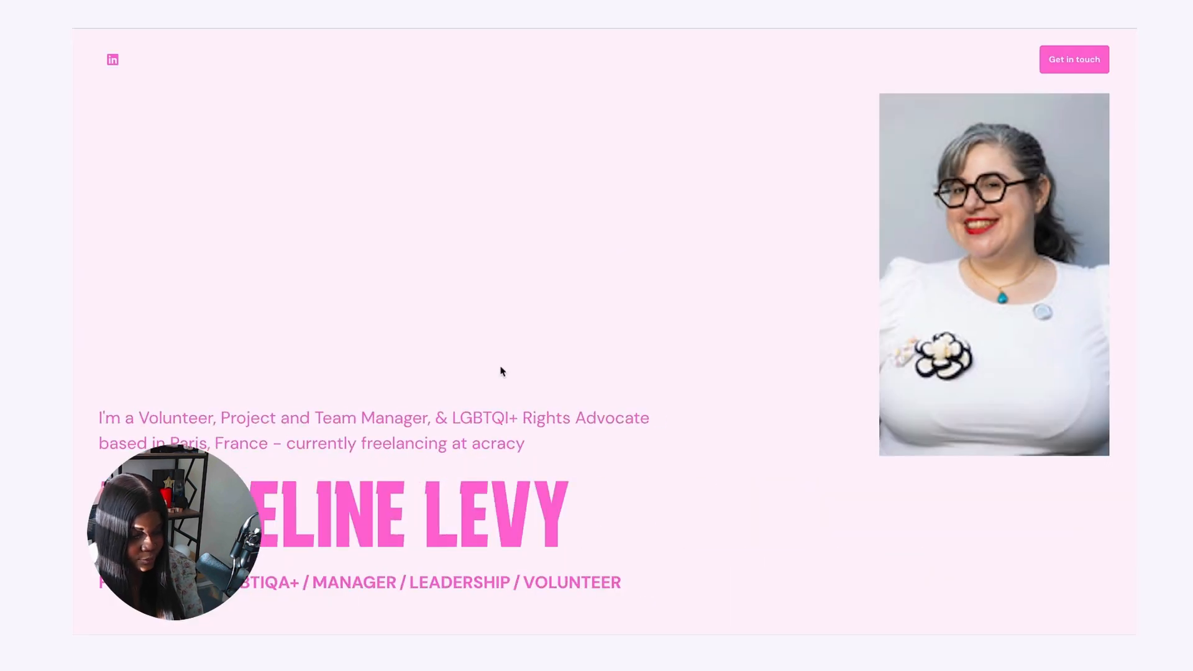
{"action": "scroll", "scroll_direction": "down", "scroll_amount": 3}
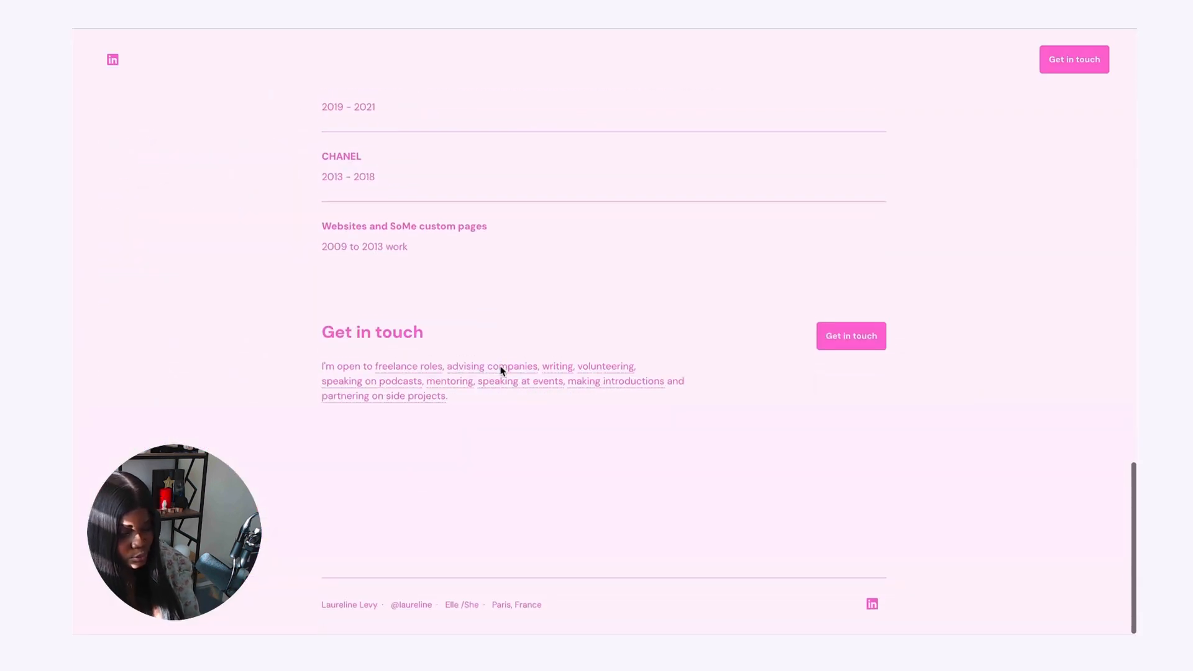